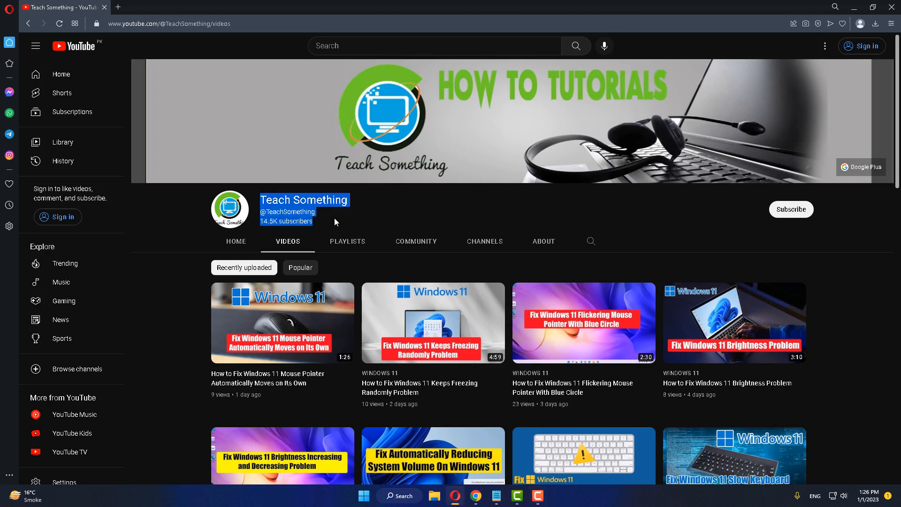
- Launch Task Manager from the Start button's quick system links menu
left_click(347, 216)
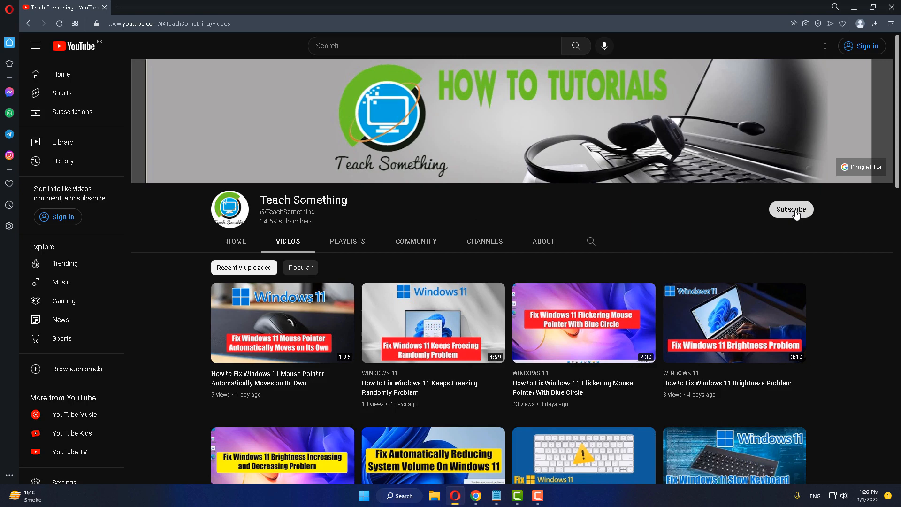
mouse_move(687, 213)
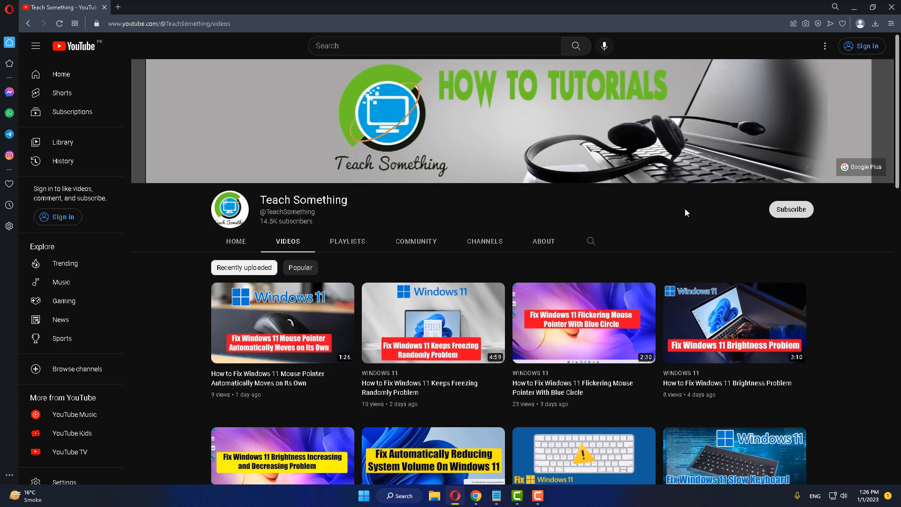
mouse_move(415, 209)
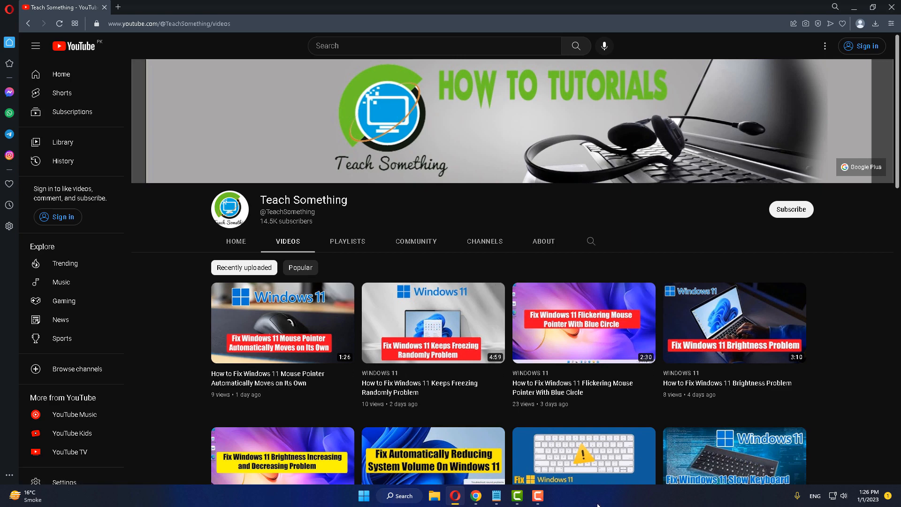
mouse_move(612, 500)
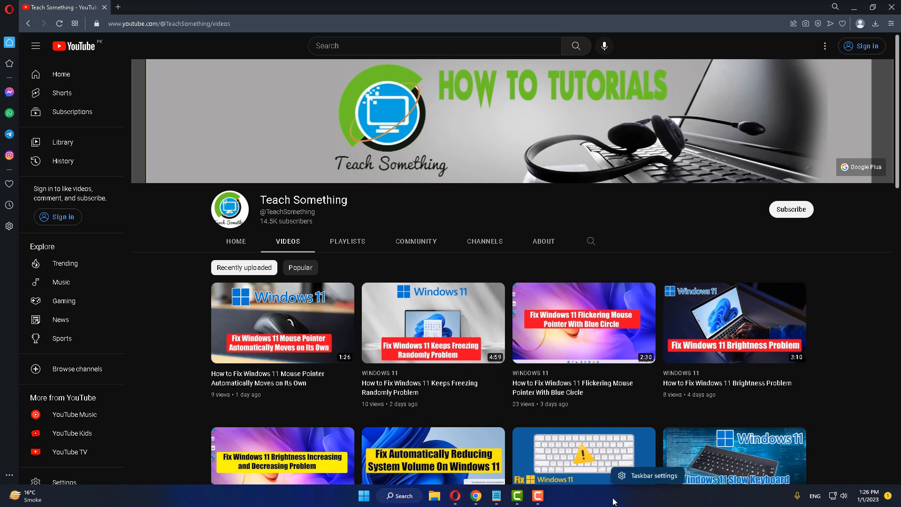
mouse_move(354, 500)
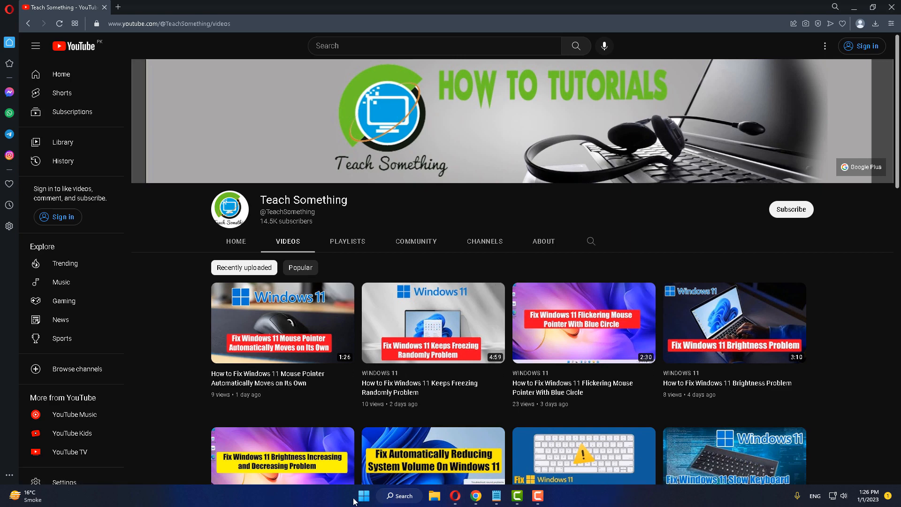
right_click(362, 496)
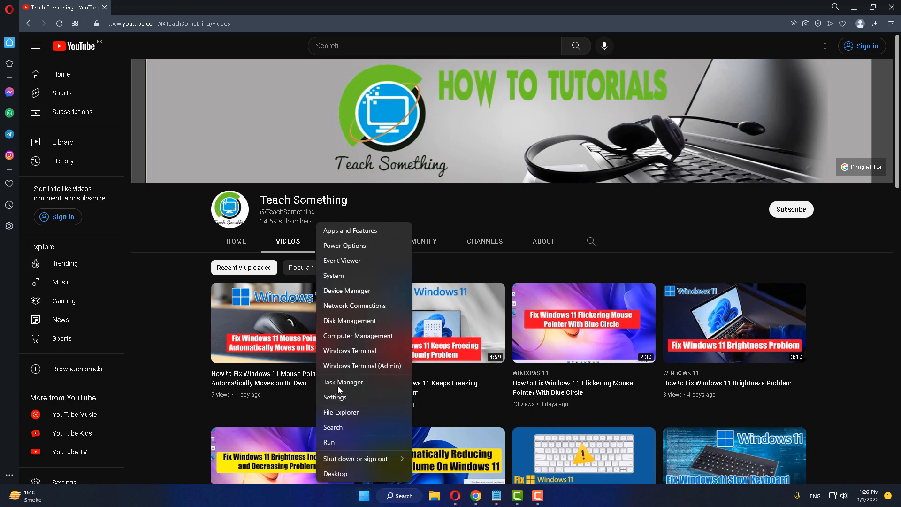
left_click(343, 382)
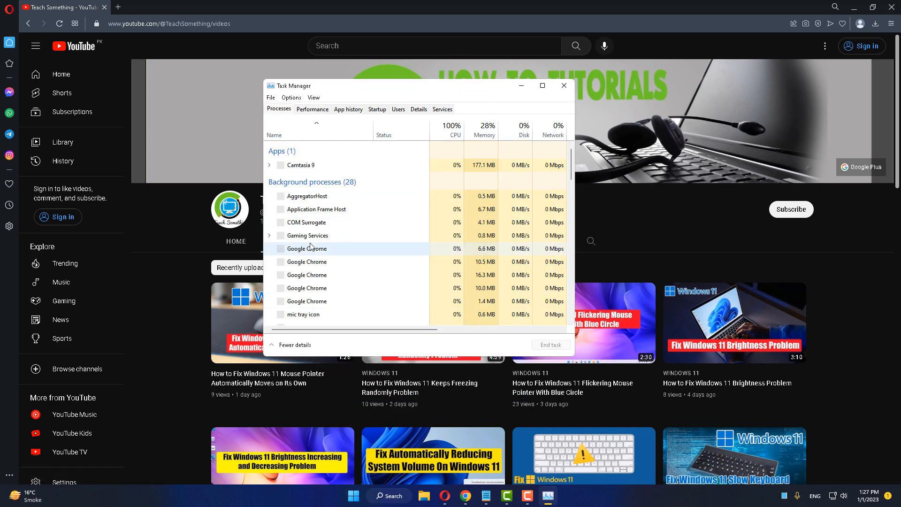
- Locate and select the Windows Explorer process, then close Task Manager
scroll("down", 3)
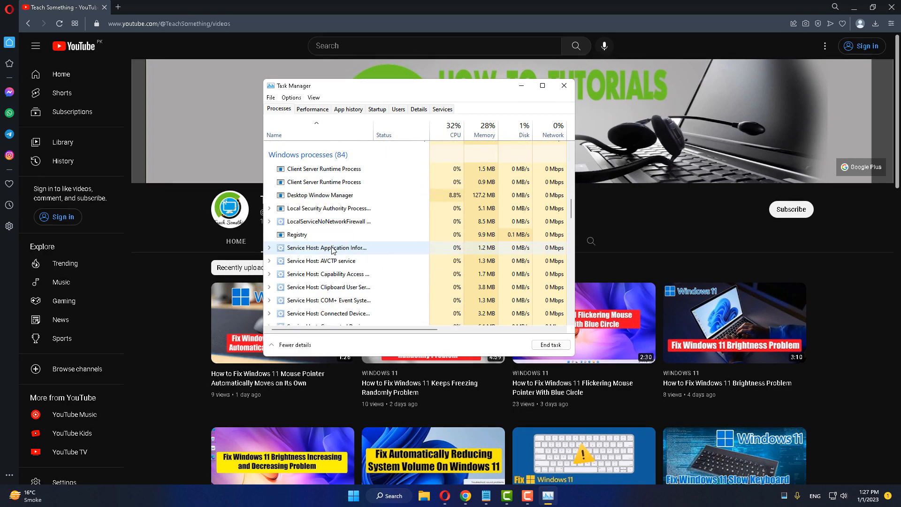
scroll("down", 3)
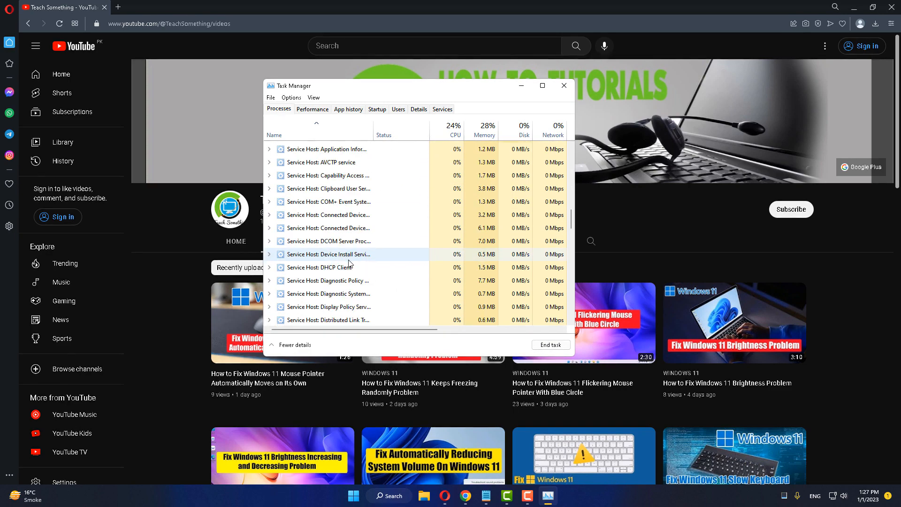
scroll("down", 3)
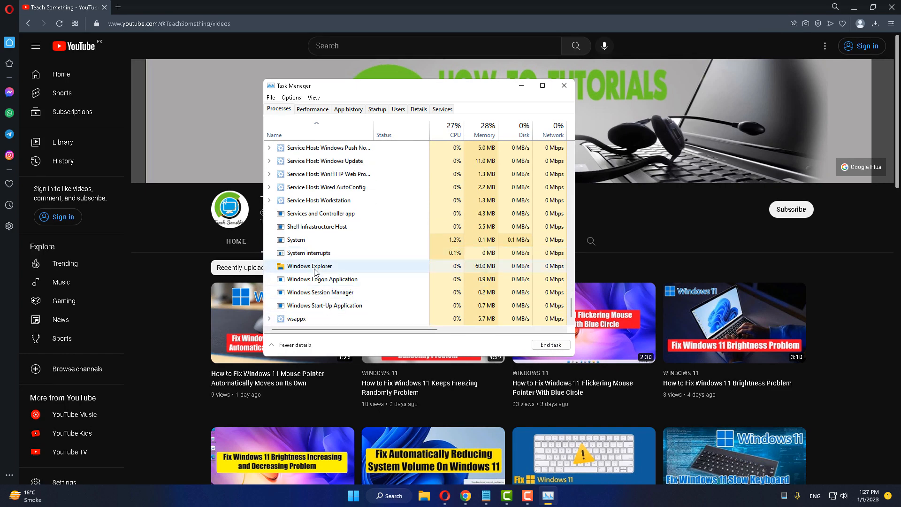
left_click(308, 265)
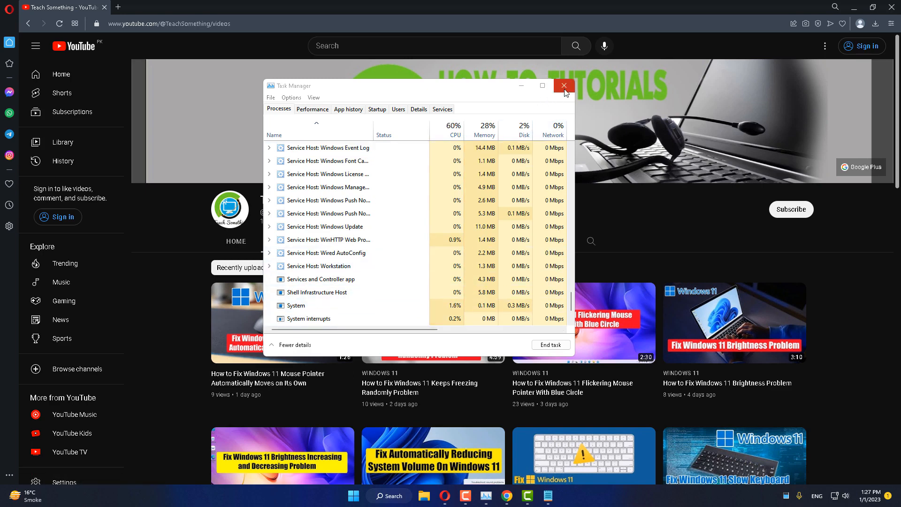
left_click(564, 85)
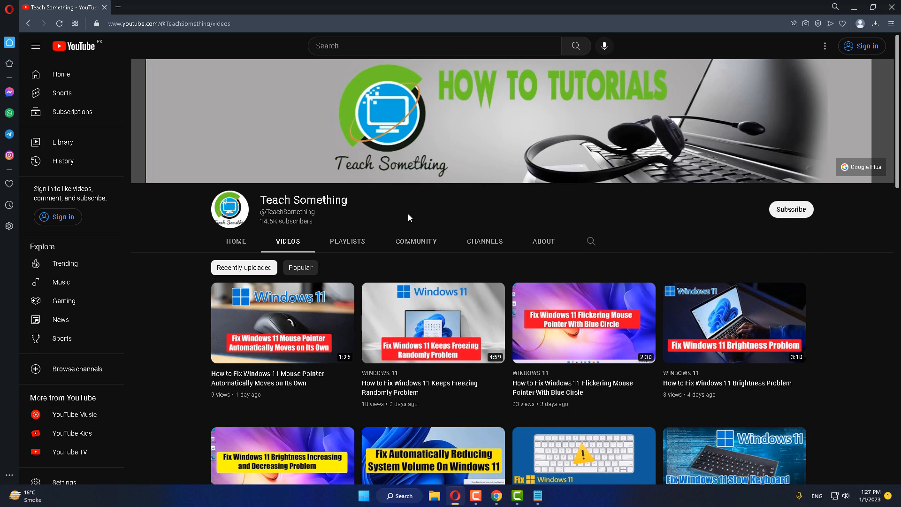
- Search Windows for 'Registry Editor' and bring up its Run as administrator option
left_click(398, 495)
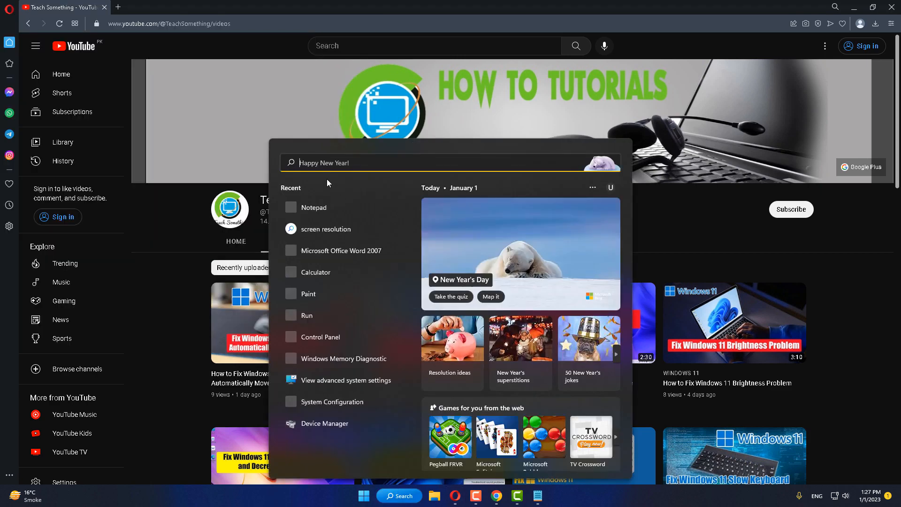
mouse_move(340, 250)
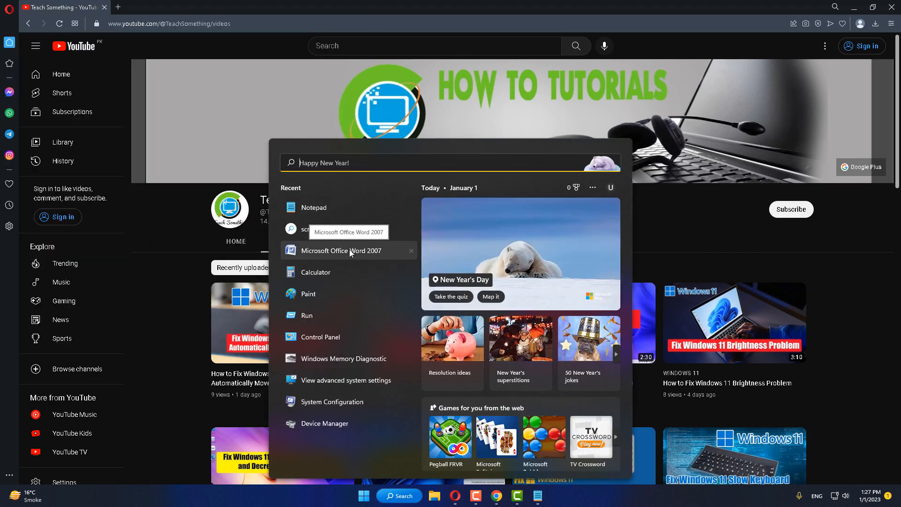
type("Registry Editor")
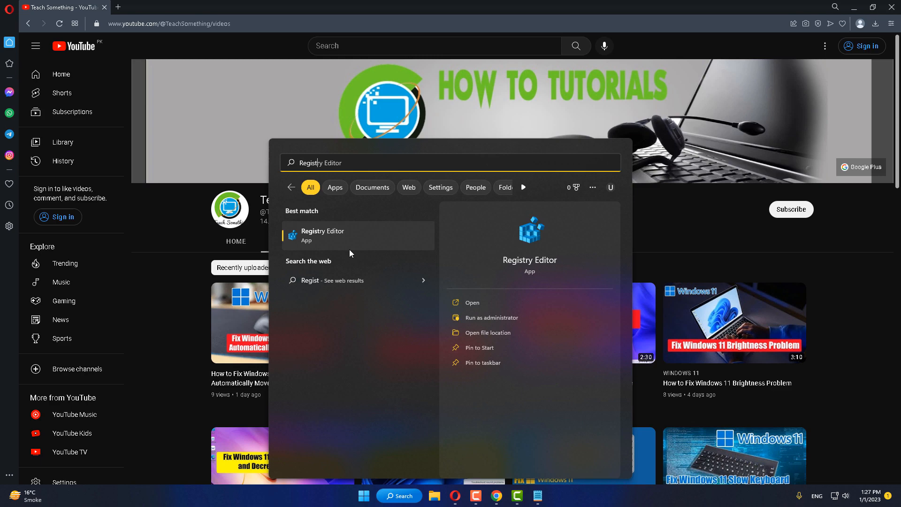
type("Registry Editor")
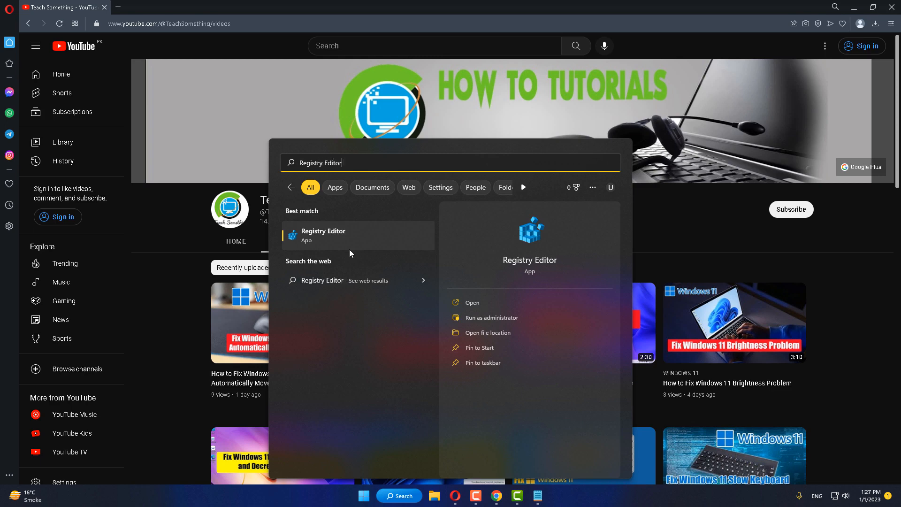
right_click(323, 234)
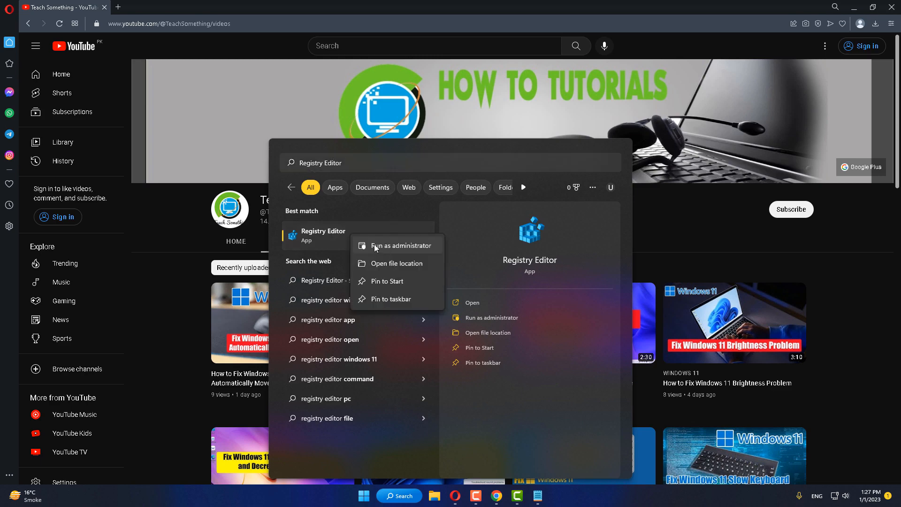
mouse_move(394, 281)
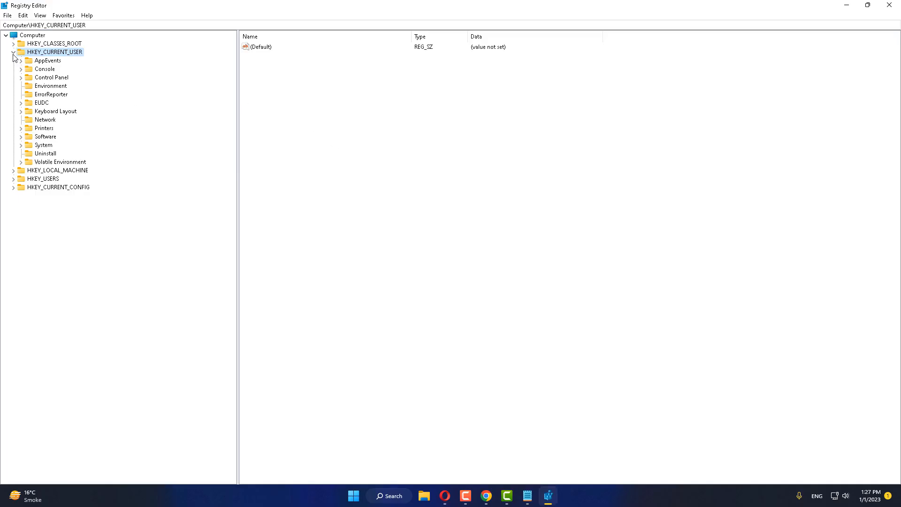
- Browse the registry tree down to HKEY_LOCAL_MACHINE\SOFTWARE\Microsoft
left_click(13, 52)
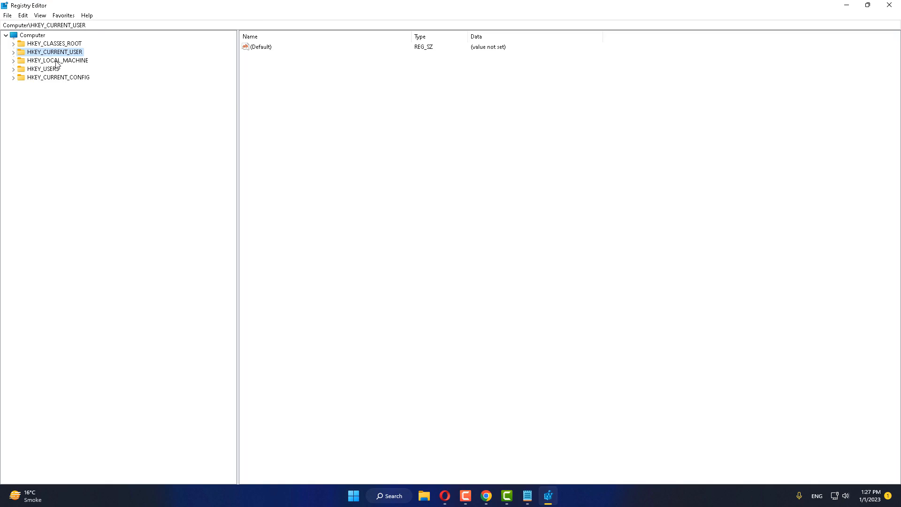
left_click(57, 60)
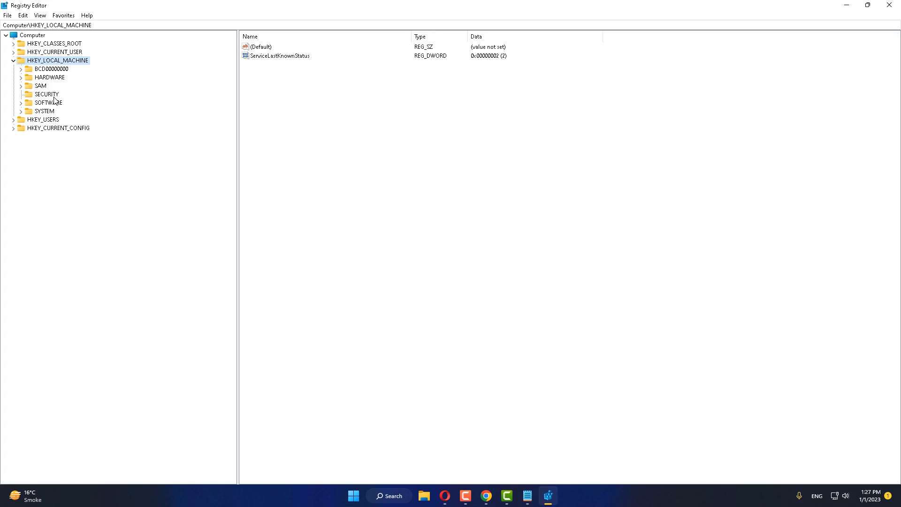
left_click(47, 103)
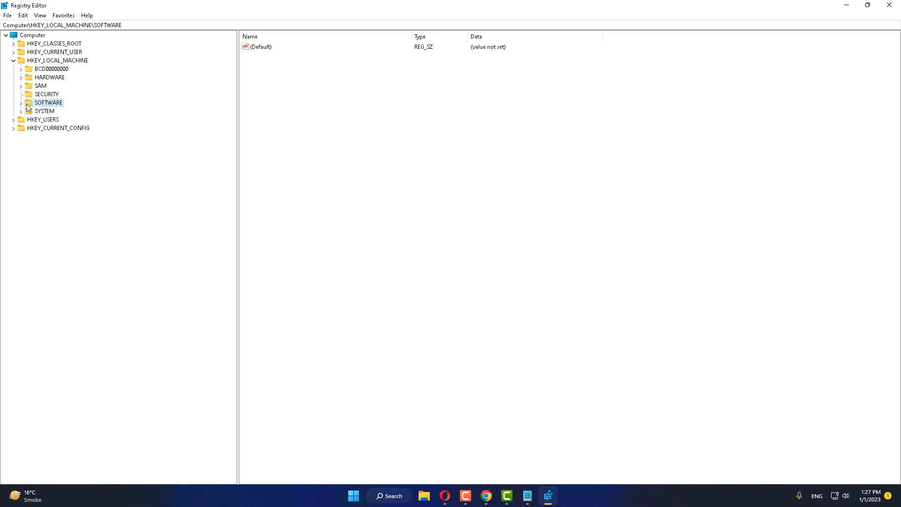
left_click(20, 102)
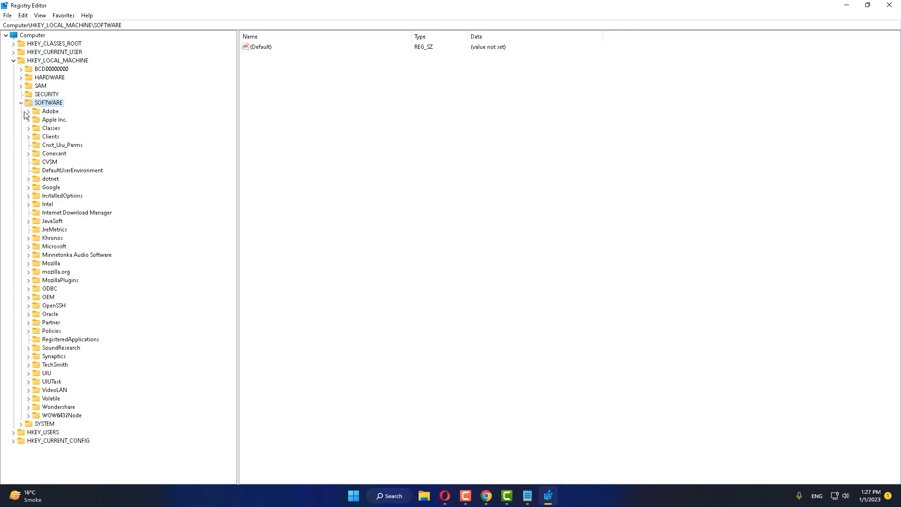
left_click(54, 246)
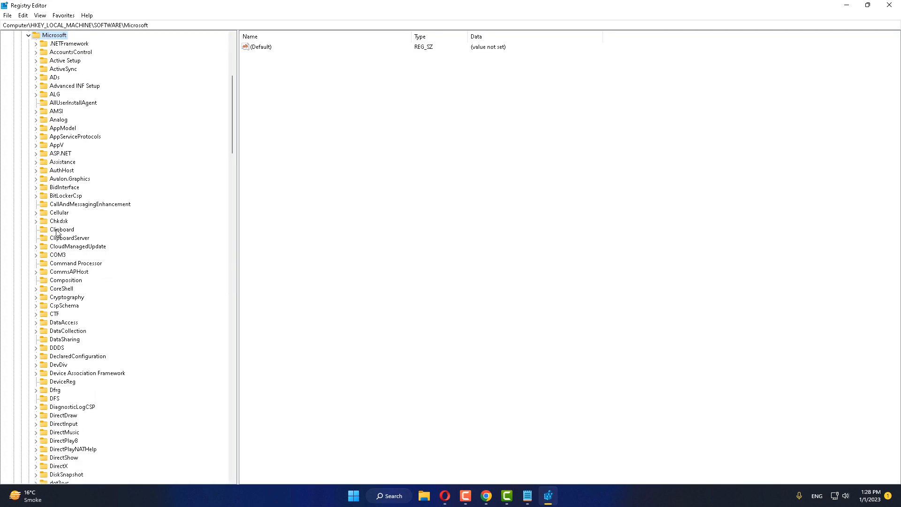
mouse_move(73, 127)
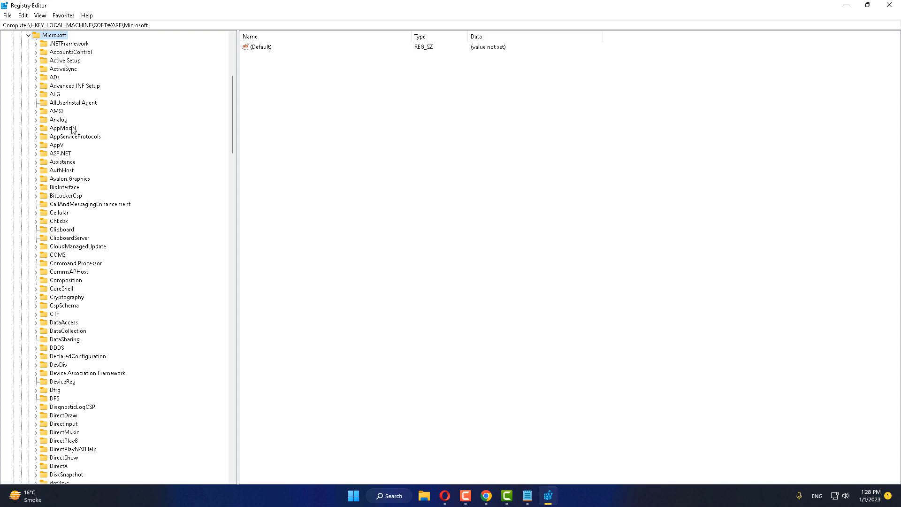
- Select the Installed Components key under Active Setup
left_click(66, 60)
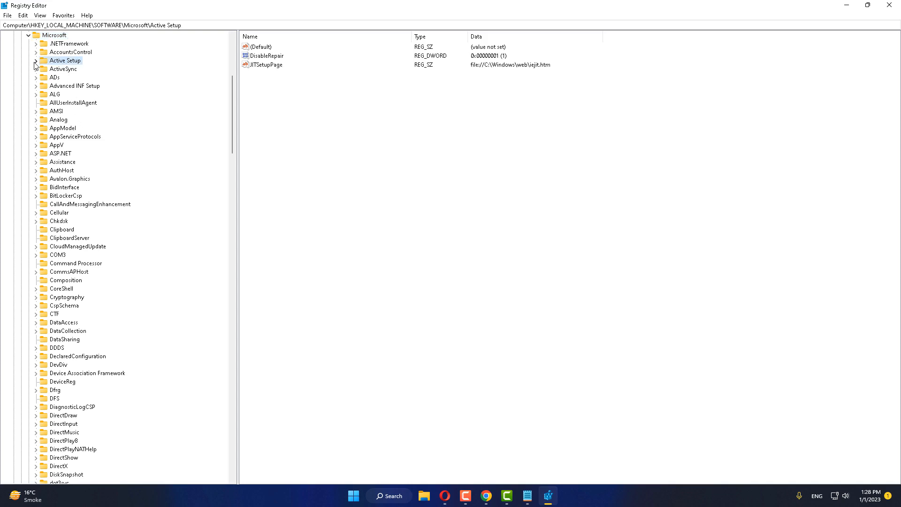
left_click(35, 60)
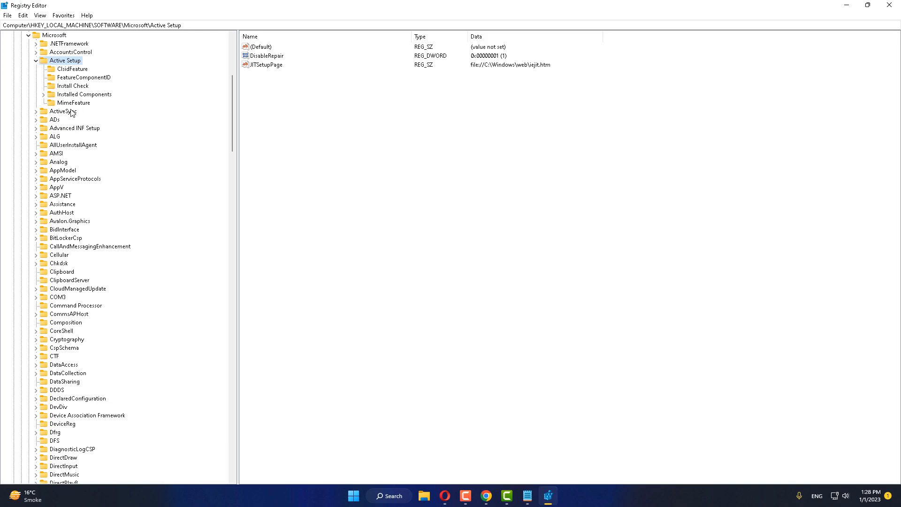
left_click(84, 94)
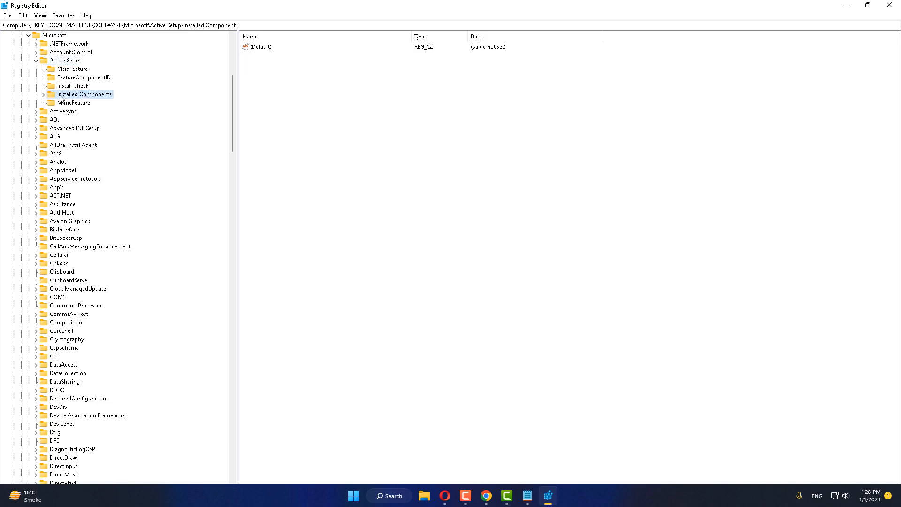
- Permanently delete the Windows Desktop Update GUID subkey, then view the Windows Media Player 12.0 subkey
left_click(43, 94)
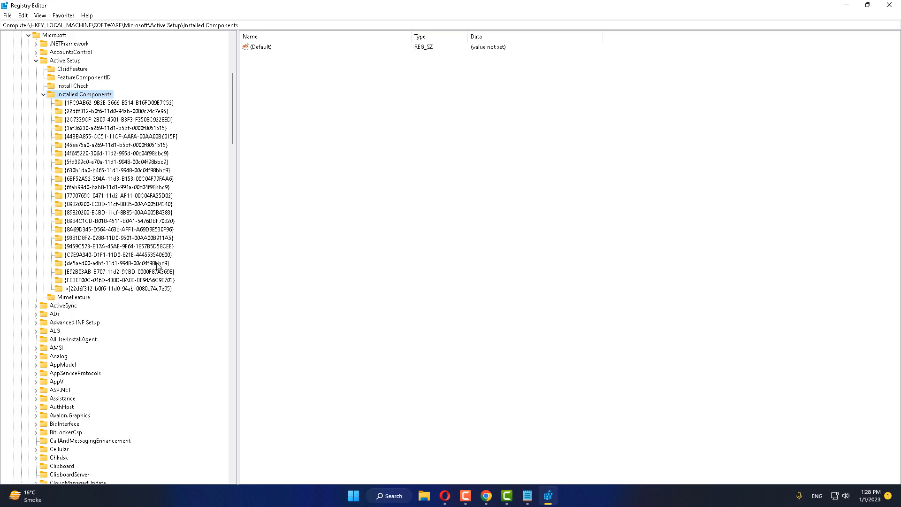
mouse_move(160, 266)
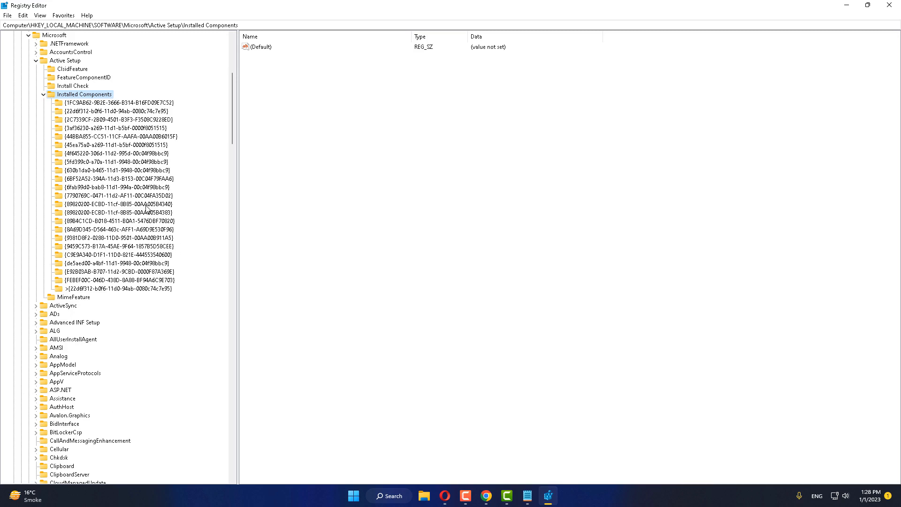
left_click(114, 204)
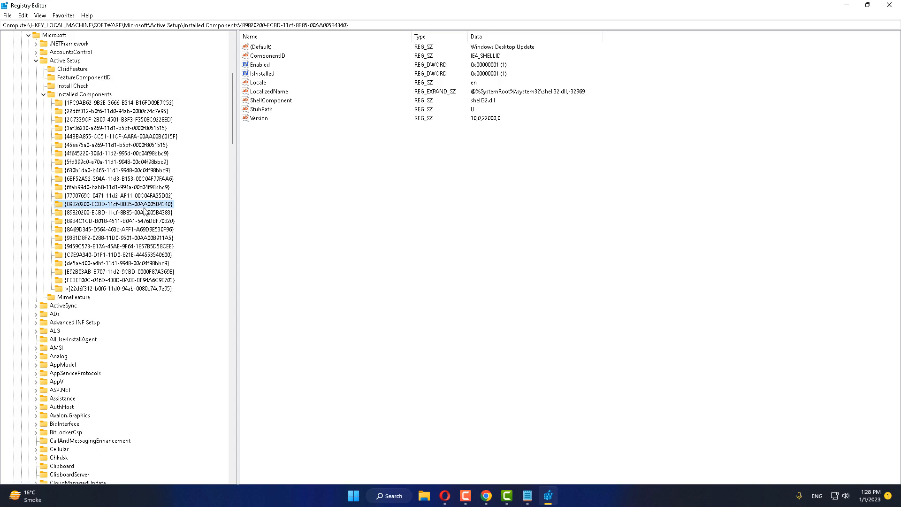
mouse_move(160, 209)
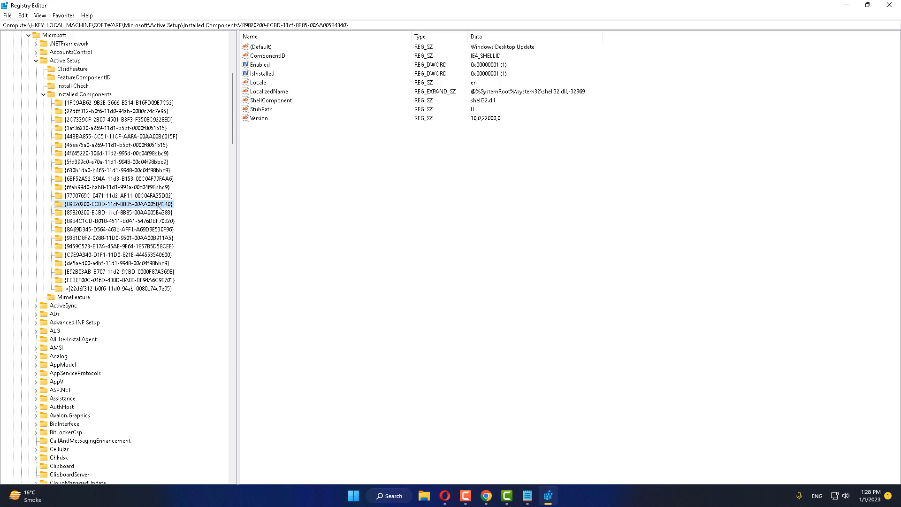
mouse_move(168, 211)
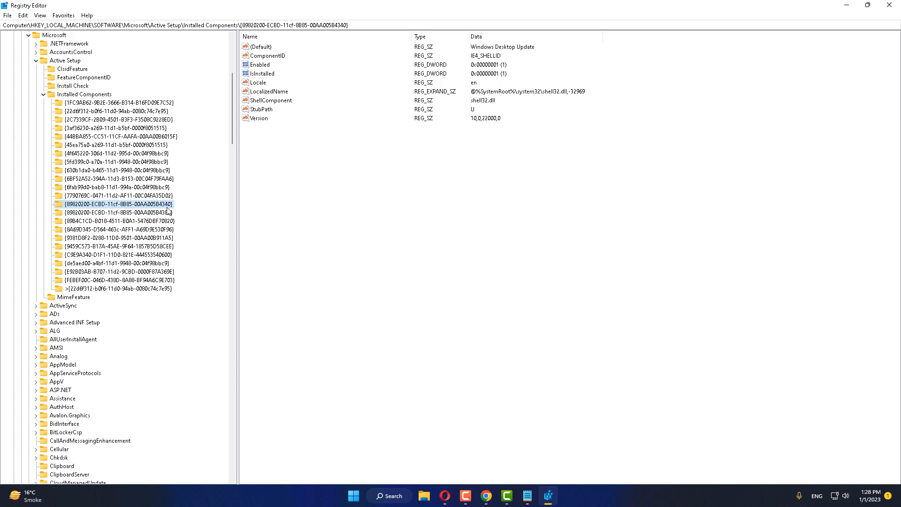
right_click(127, 203)
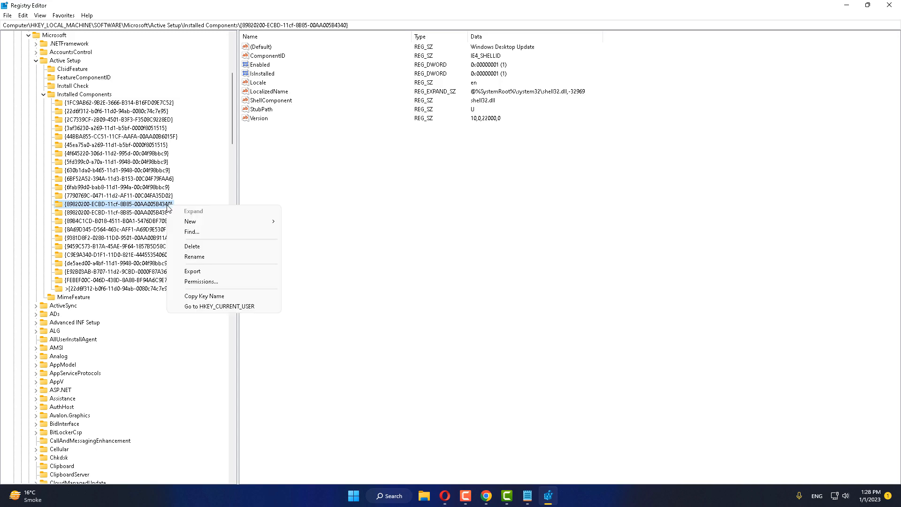
left_click(192, 246)
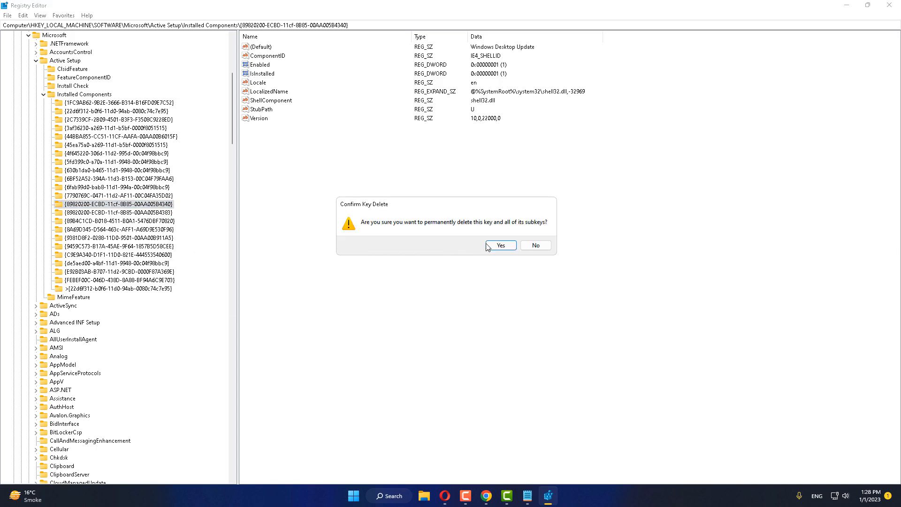
left_click(499, 244)
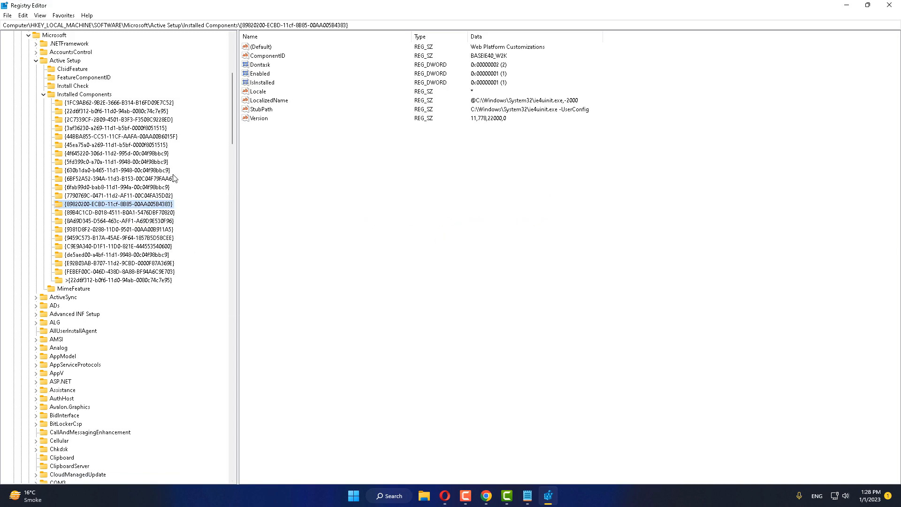
left_click(118, 111)
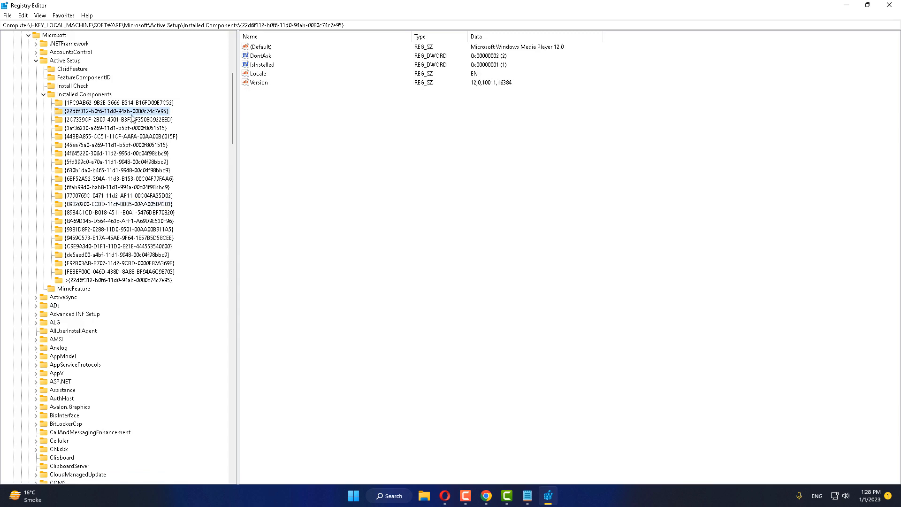
mouse_move(137, 120)
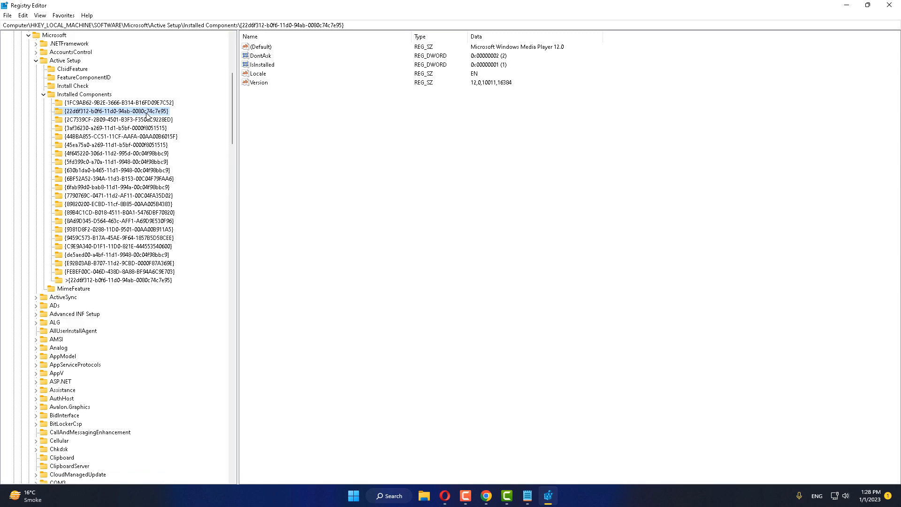
mouse_move(157, 111)
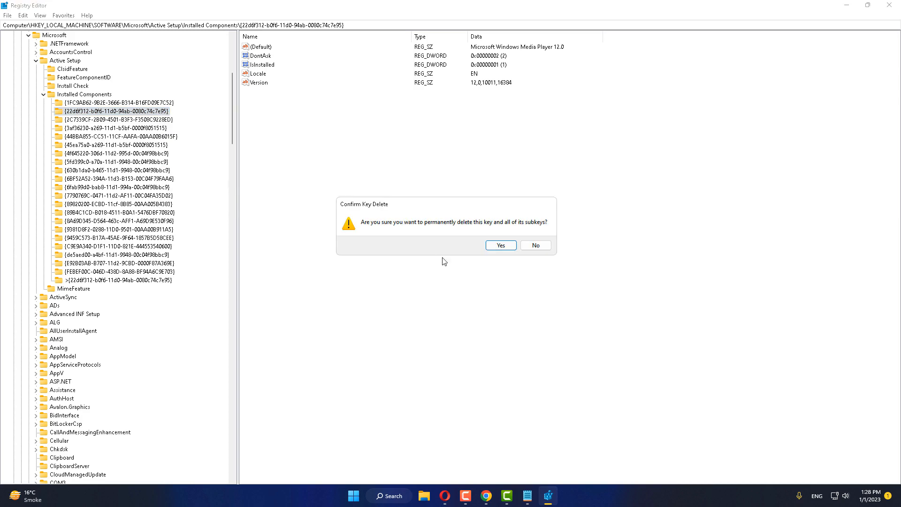
- Confirm deleting the Windows Media Player 12.0 subkey and collapse the Microsoft branch
left_click(499, 245)
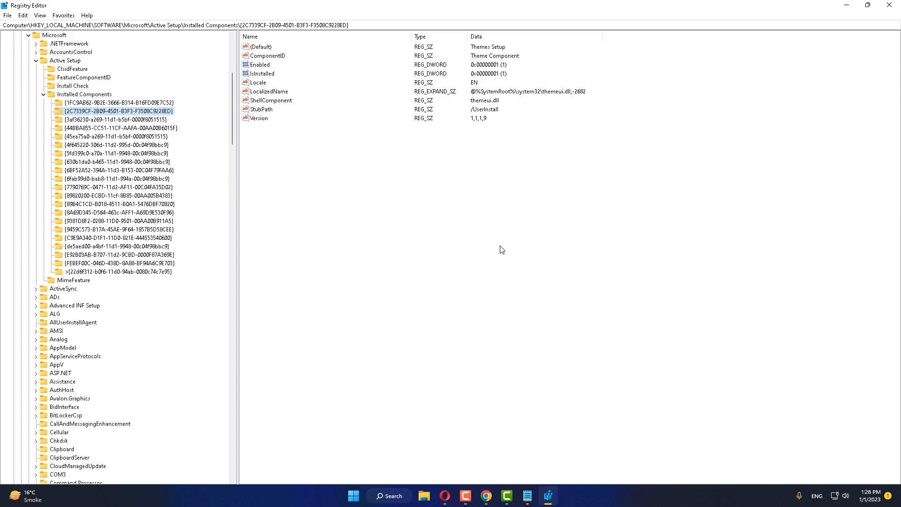
mouse_move(46, 100)
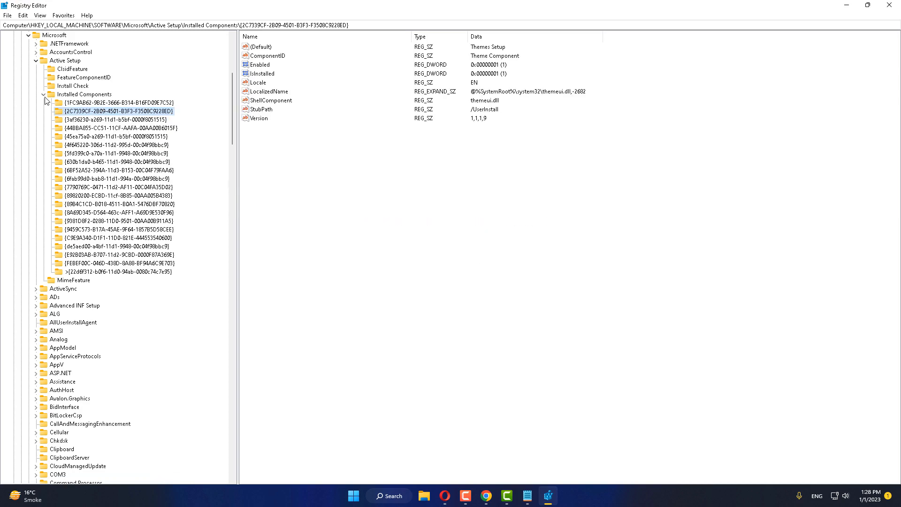
left_click(43, 94)
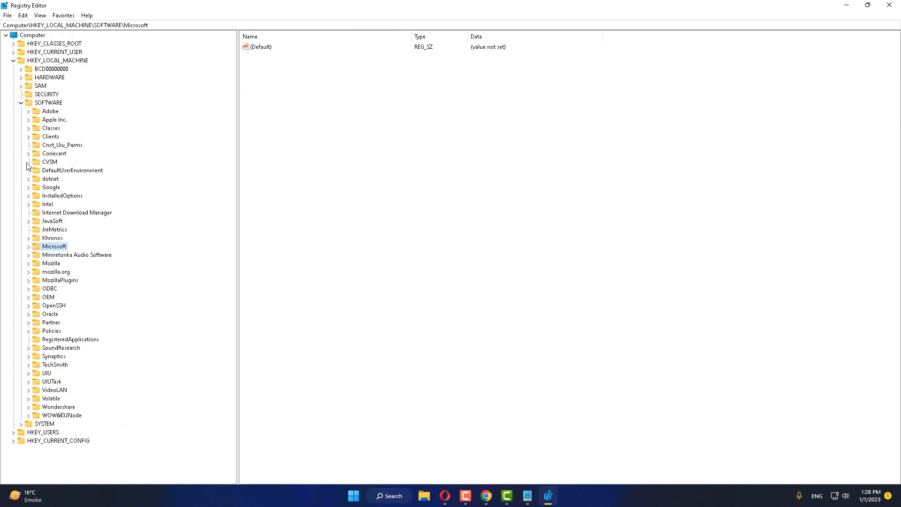
- Collapse SOFTWARE and HKEY_LOCAL_MACHINE, then close Registry Editor
left_click(19, 103)
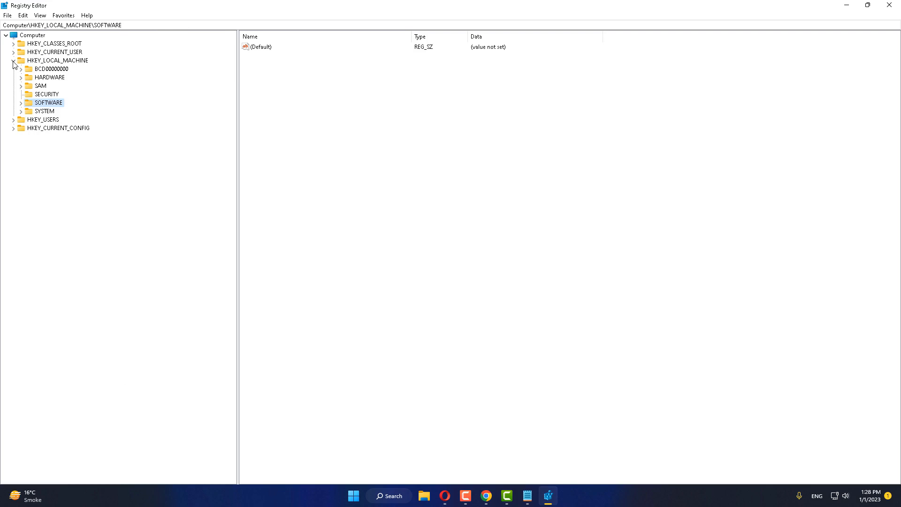
left_click(13, 61)
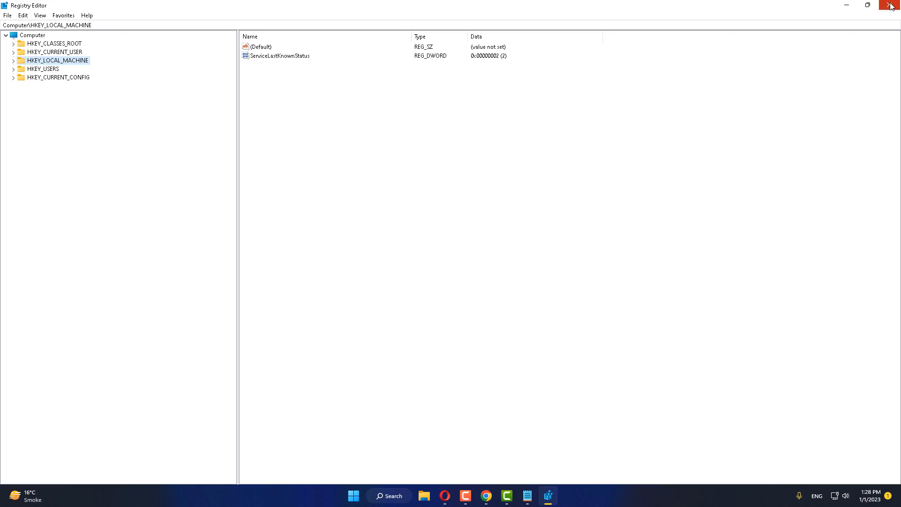
left_click(363, 496)
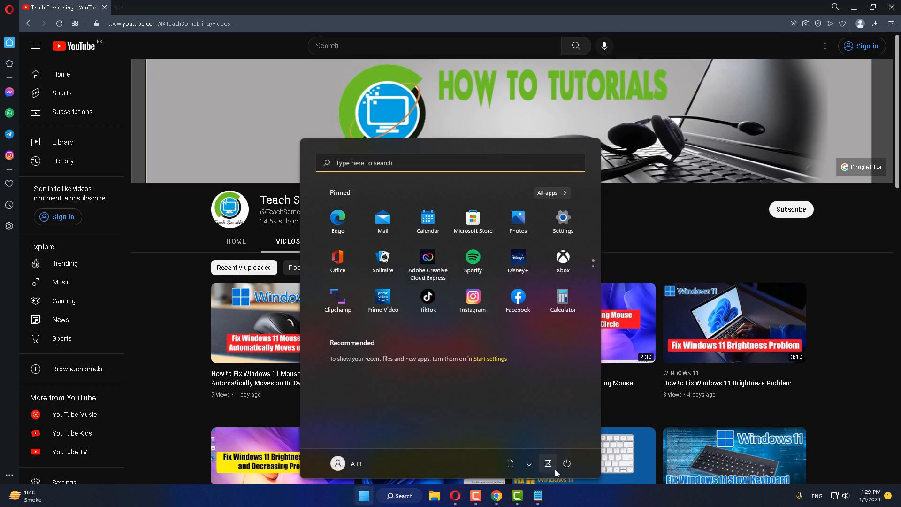
- Run a Google search in Opera for 'windows 11 download'
left_click(566, 462)
type("windows 11 down")
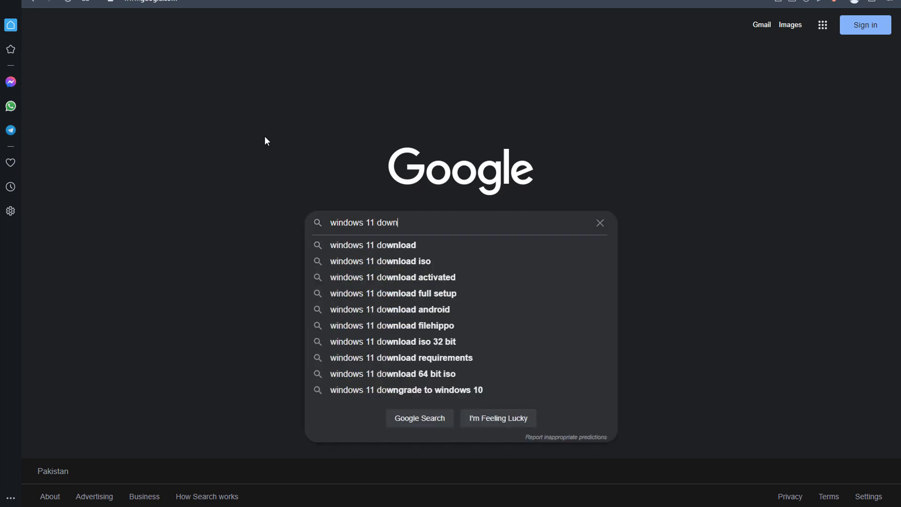
left_click(373, 244)
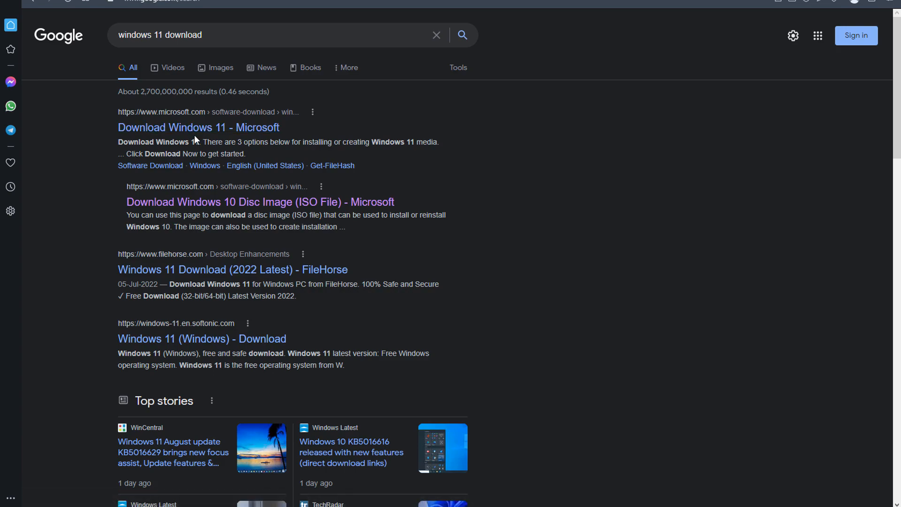
- Save MediaCreationToolW11 from Microsoft's Download Windows 11 page and launch it
left_click(198, 127)
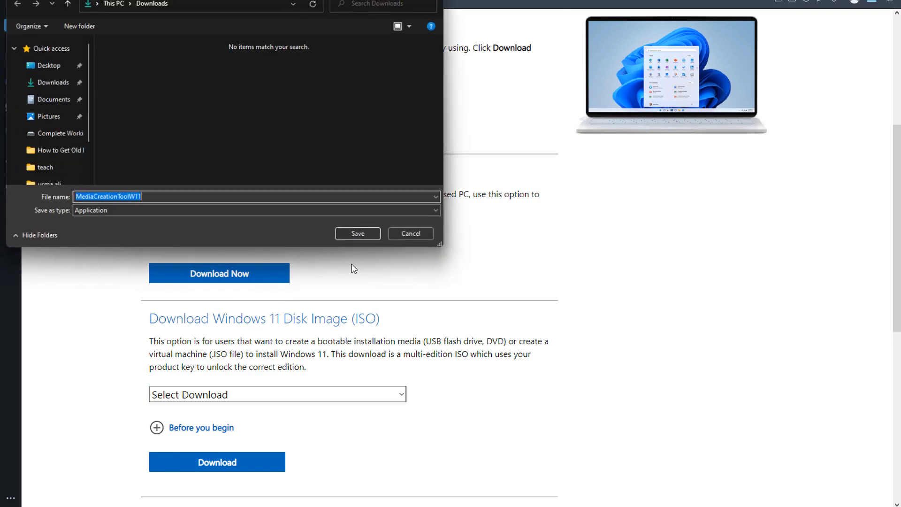
left_click(356, 234)
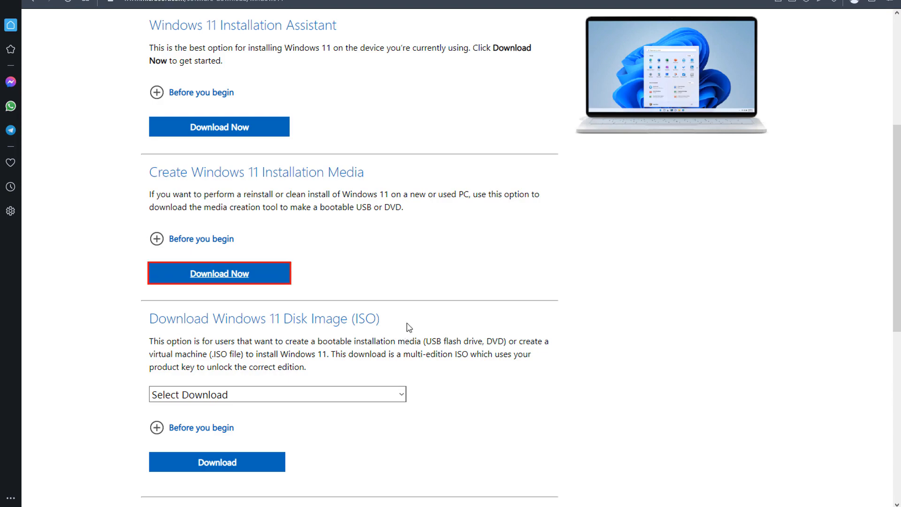
left_click(219, 273)
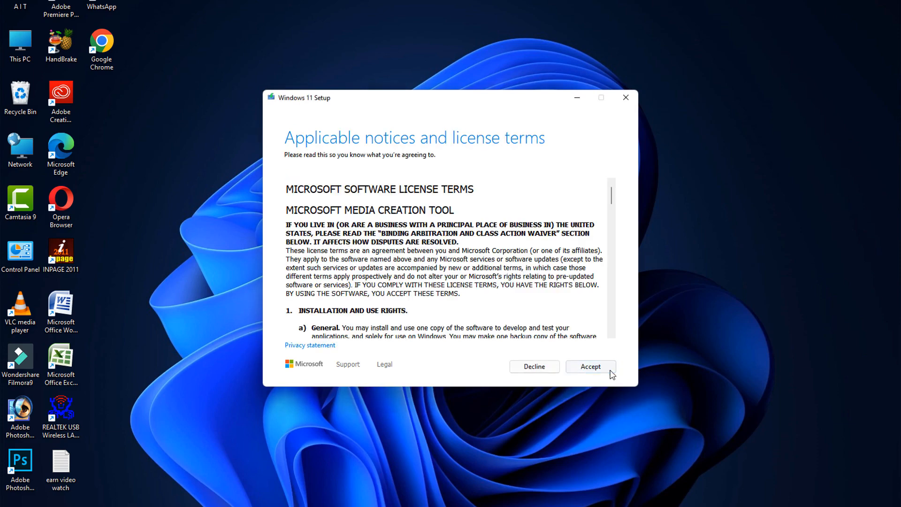
- Accept the license, keep recommended options, choose ISO file and proceed to the save location
left_click(589, 365)
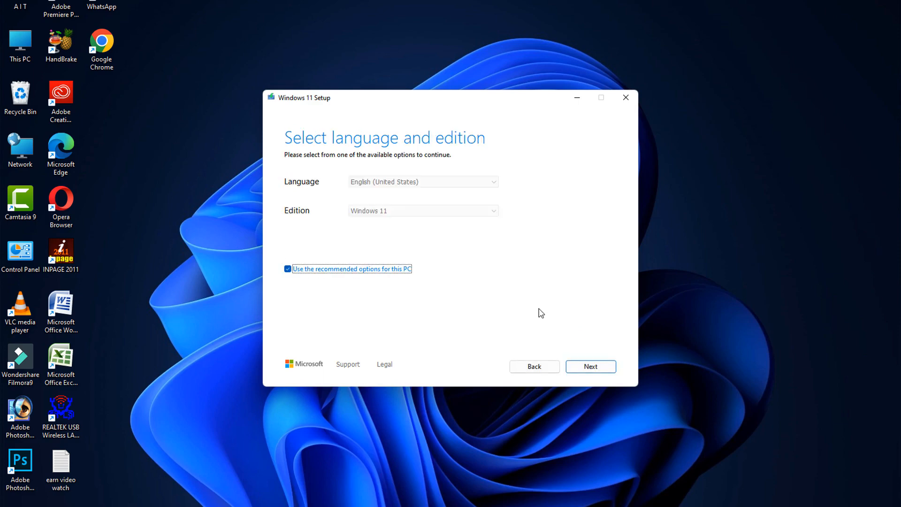
mouse_move(547, 292)
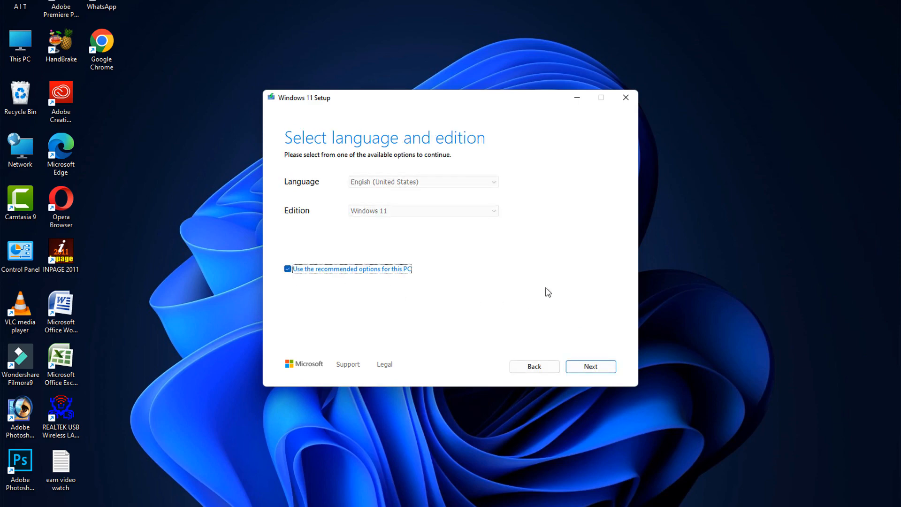
left_click(589, 365)
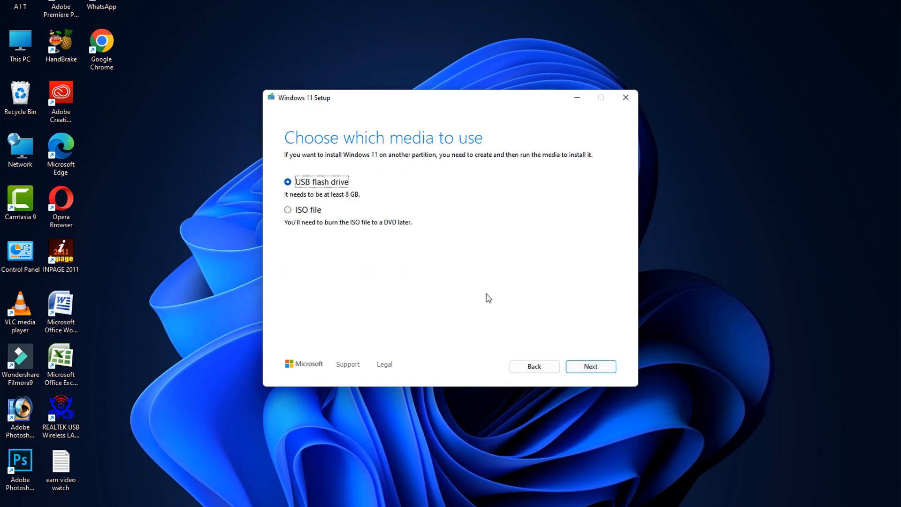
mouse_move(281, 243)
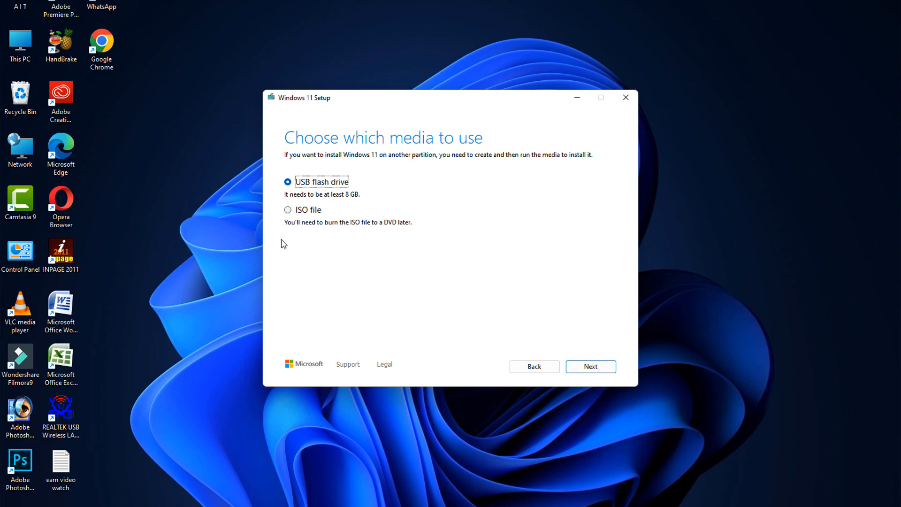
left_click(288, 209)
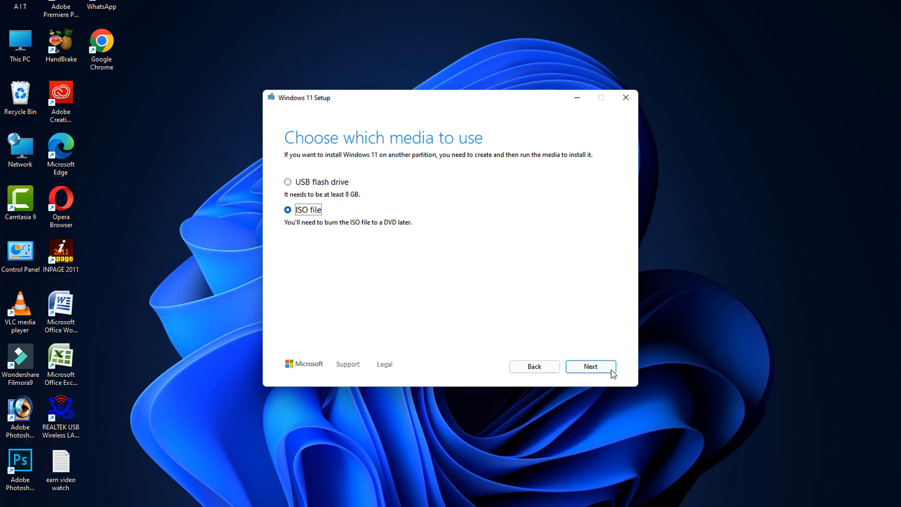
left_click(589, 366)
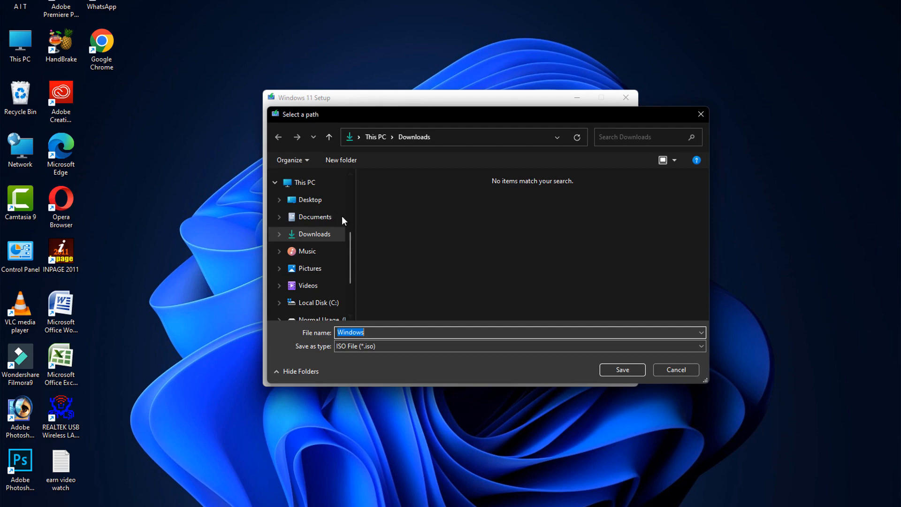
mouse_move(382, 331)
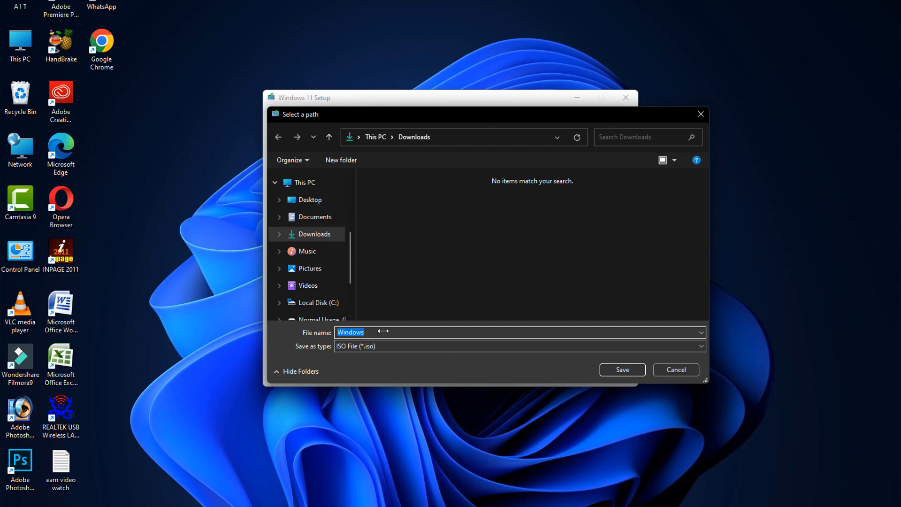
- Name the ISO file and save it into Downloads, letting ISO creation complete
type("11")
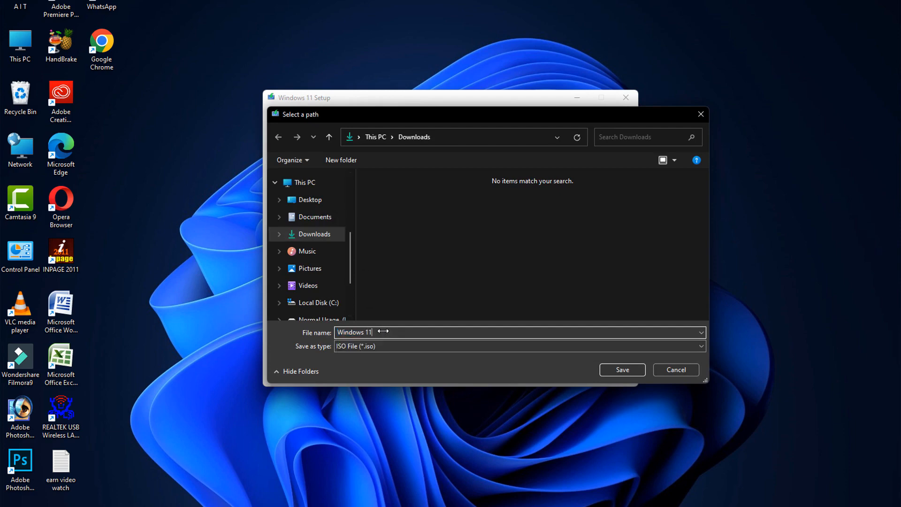
type("version")
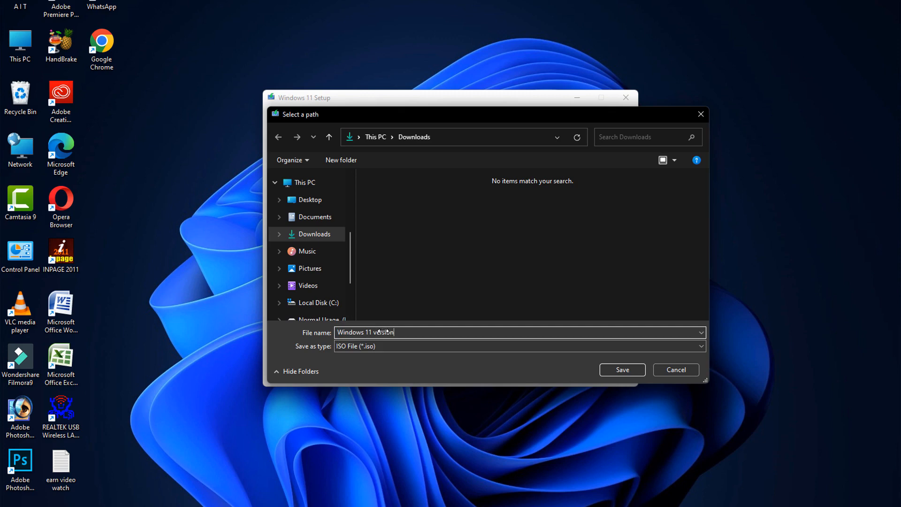
left_click(621, 369)
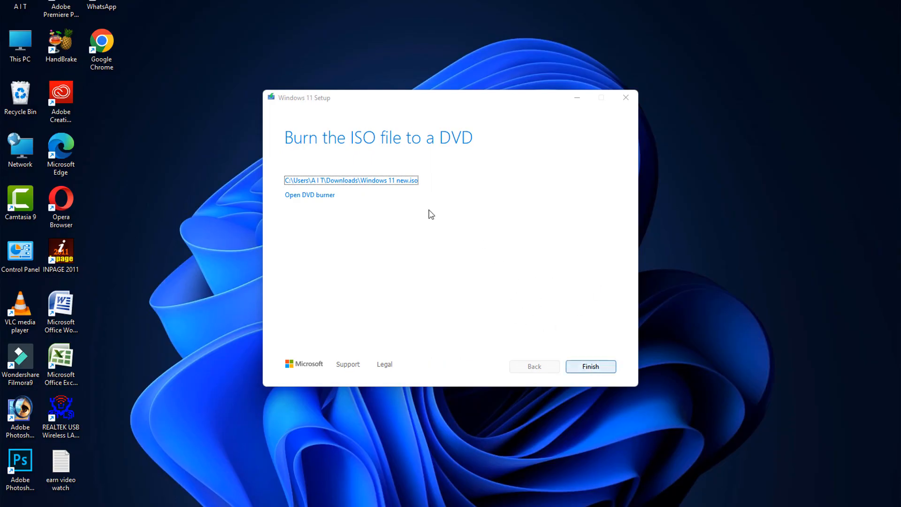
mouse_move(601, 368)
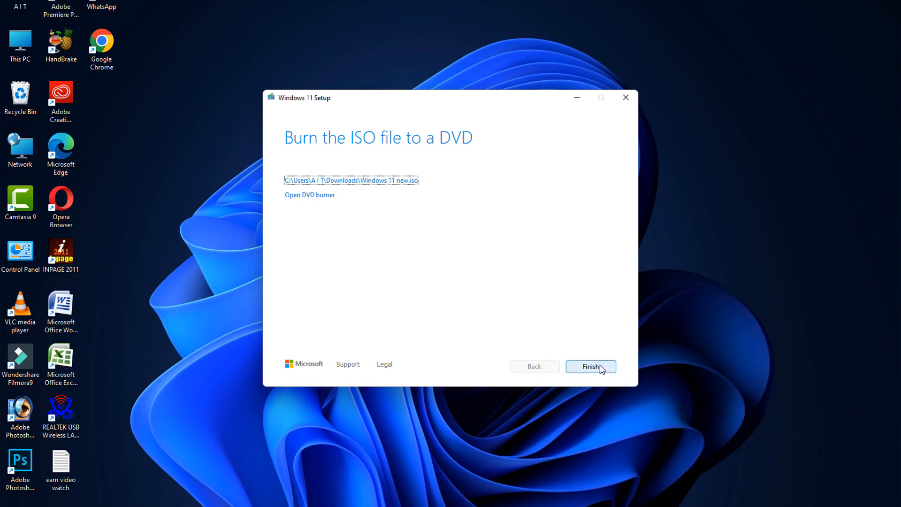
- Finish the Media Creation Tool on the 'Burn the ISO file to a DVD' page
left_click(590, 367)
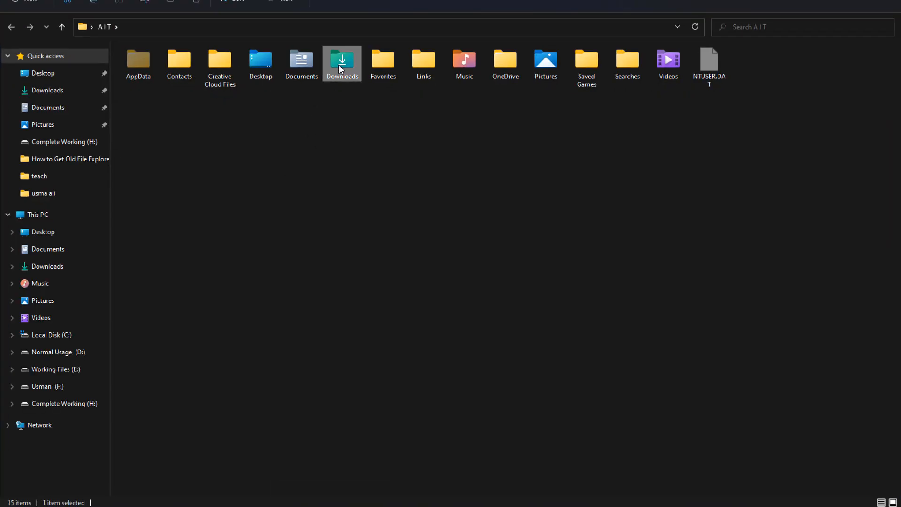
- Mount the Windows 11 new ISO from Downloads and launch setup from the mounted DVD drive
double_click(342, 62)
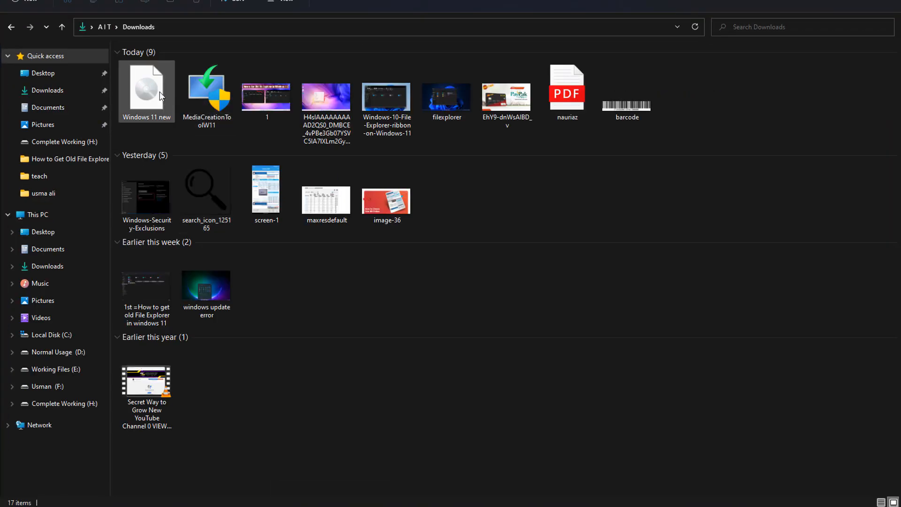
left_click(147, 91)
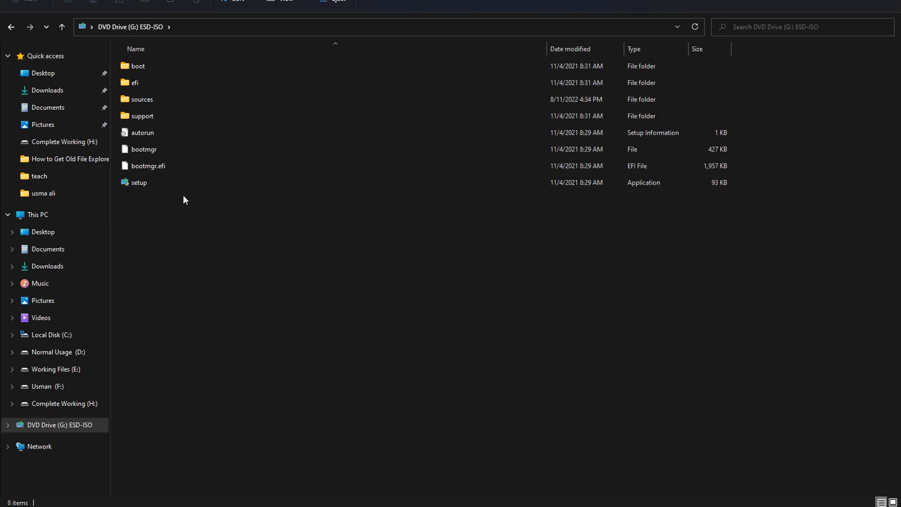
left_click(139, 182)
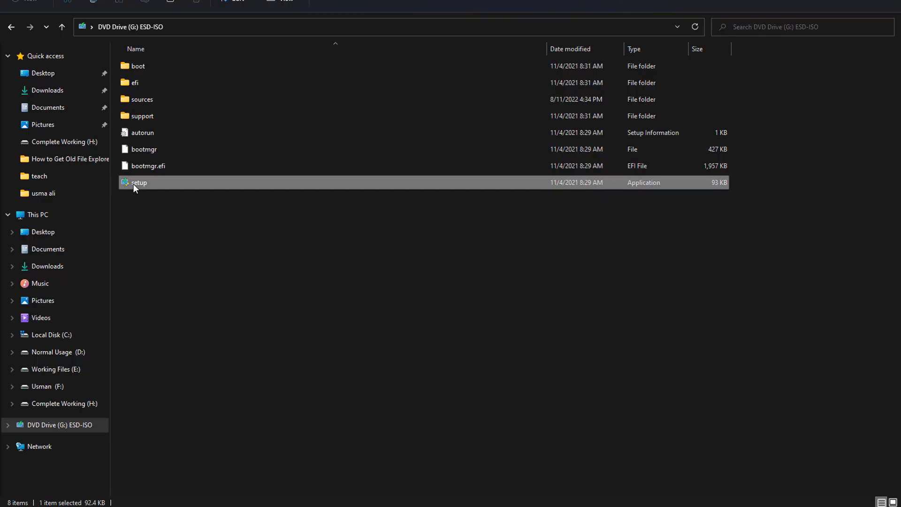
double_click(138, 182)
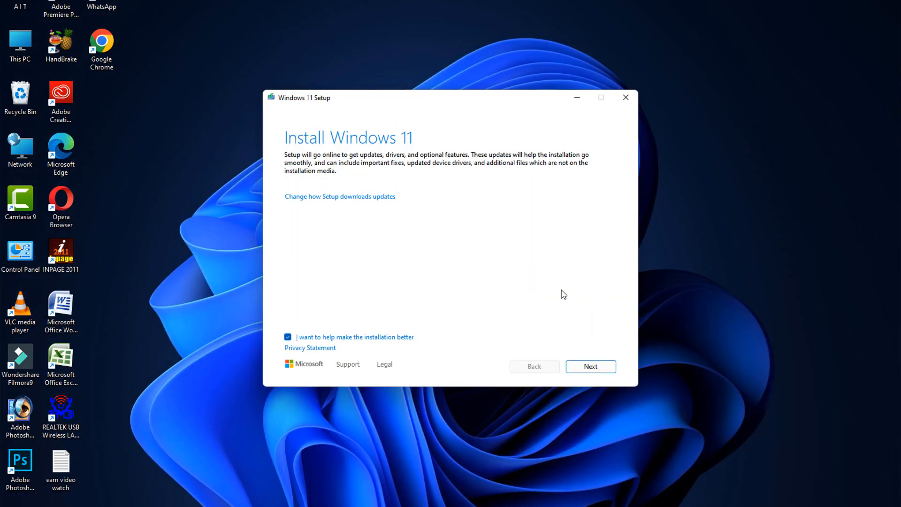
mouse_move(565, 370)
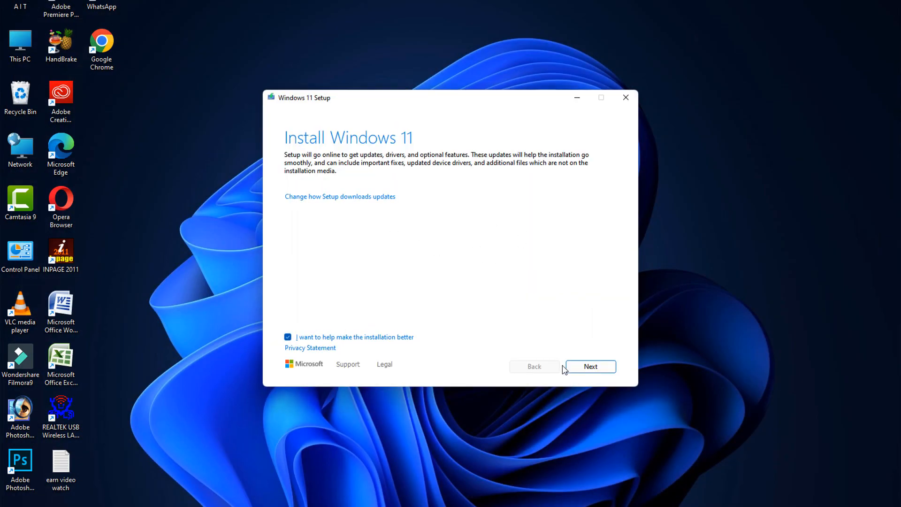
- Continue past the Install Windows 11 page into the compatibility check
left_click(590, 366)
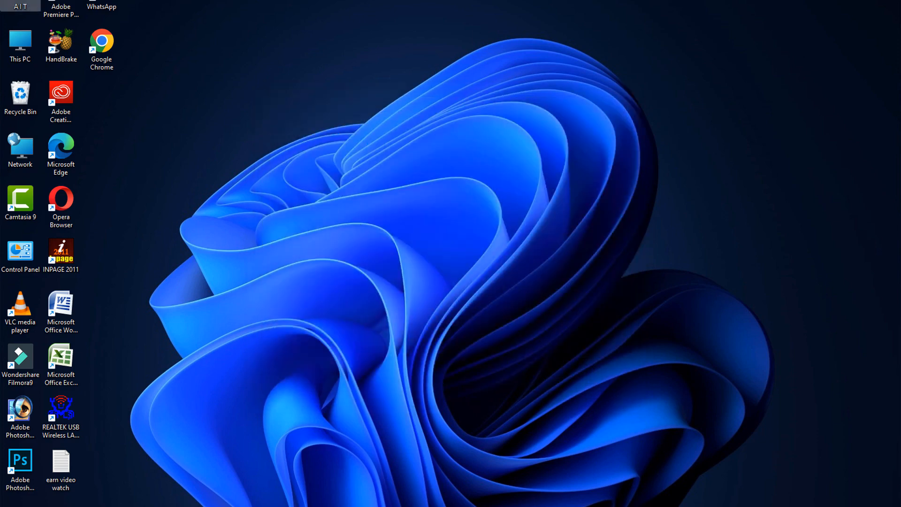
mouse_move(463, 414)
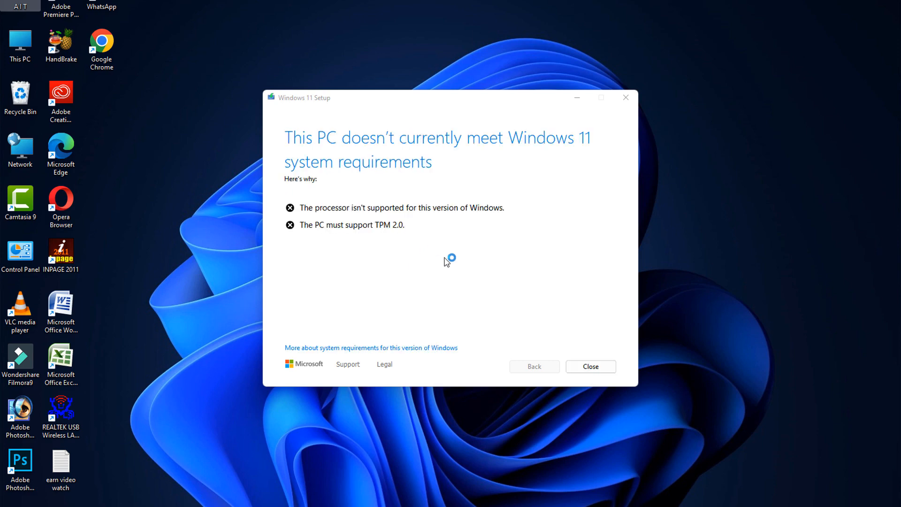
mouse_move(373, 150)
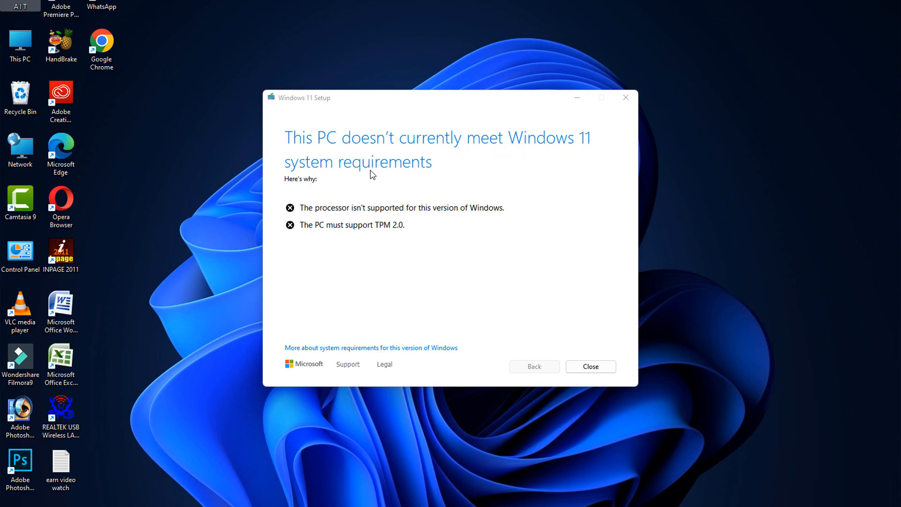
mouse_move(386, 258)
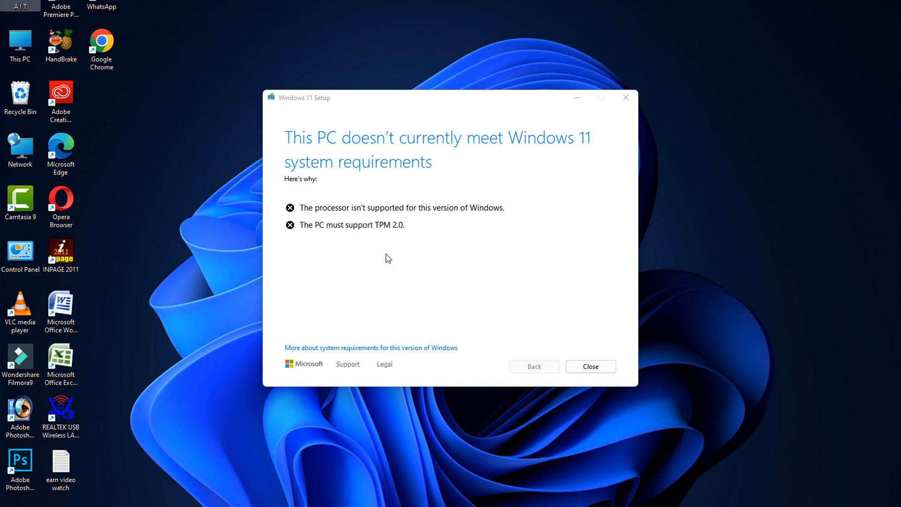
mouse_move(411, 265)
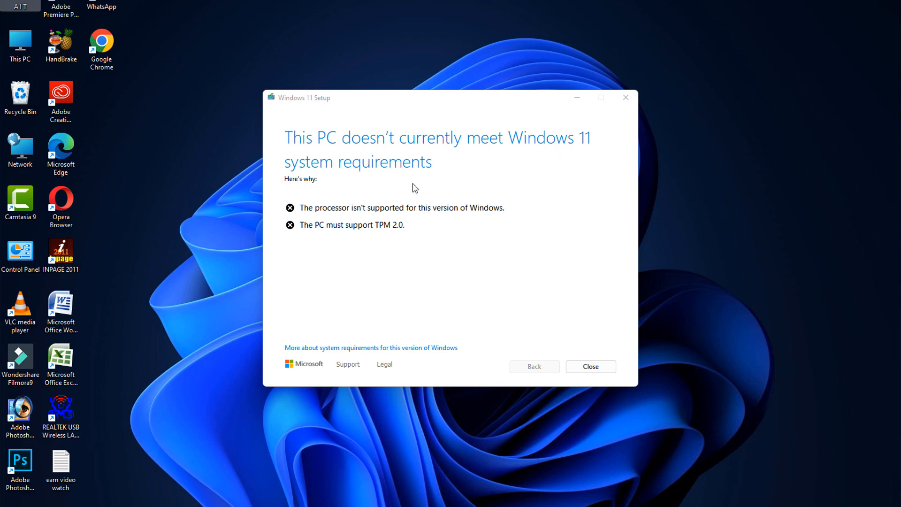
mouse_move(367, 264)
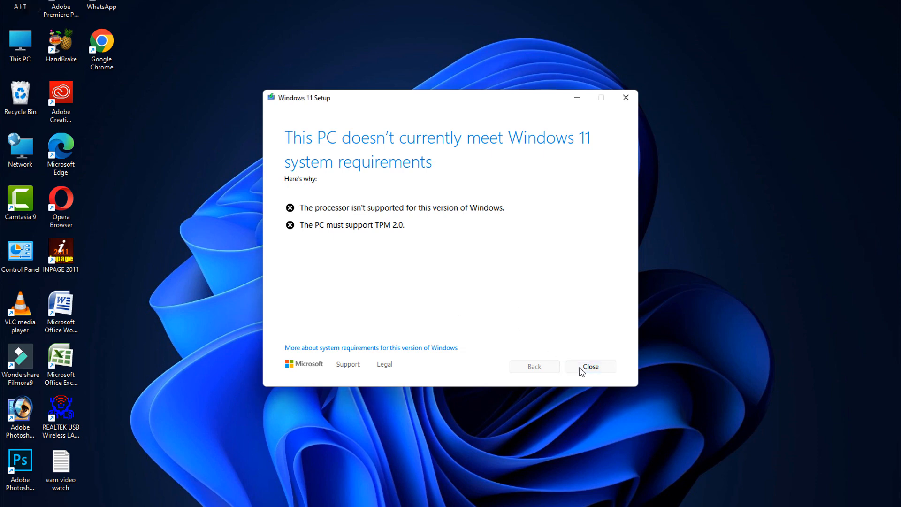
- Close Windows 11 Setup after the unsupported processor / TPM 2.0 requirements failure
left_click(590, 367)
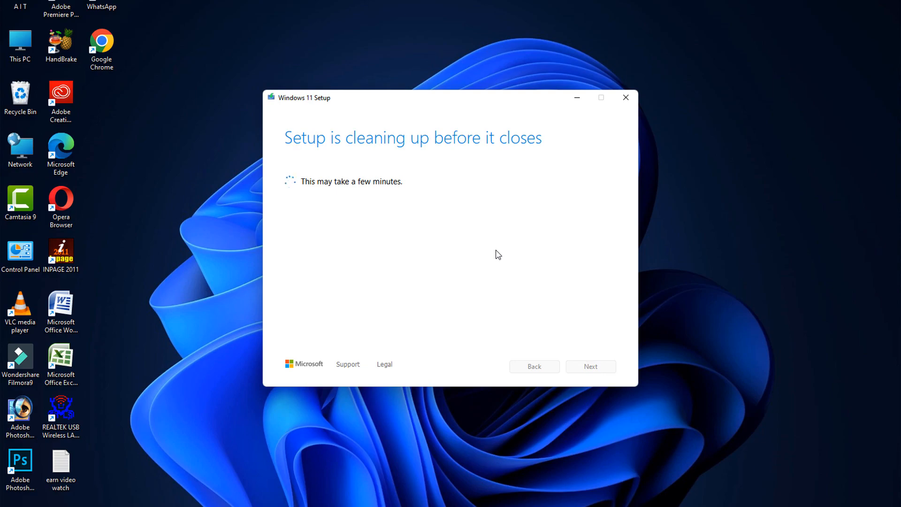